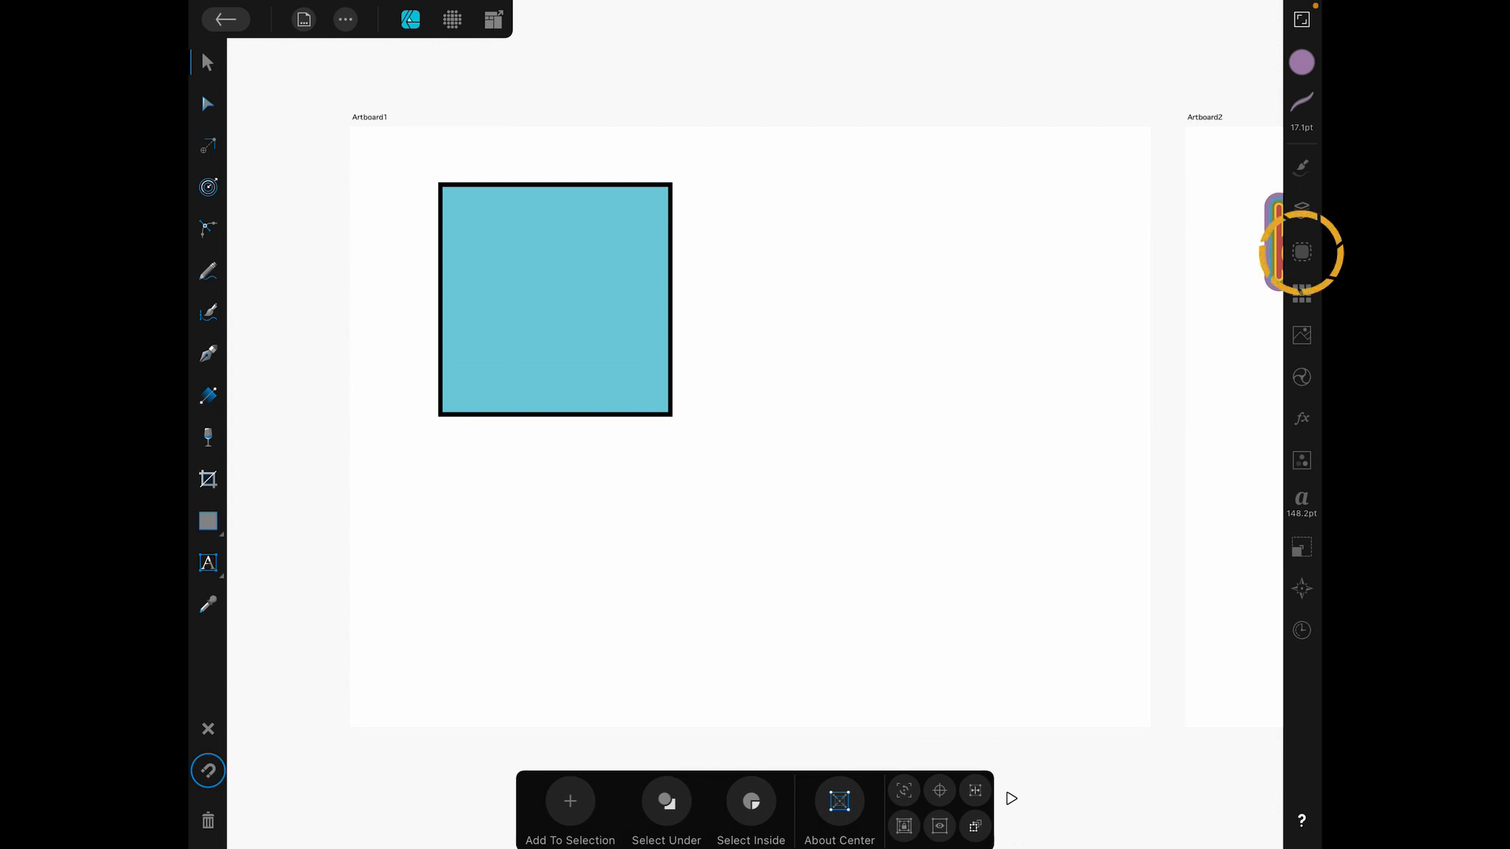
Show the blue square's appearance stack: a 6.3 pt black stroke above the blue fill.
{"action": "left_click", "coordinate": [1301, 252]}
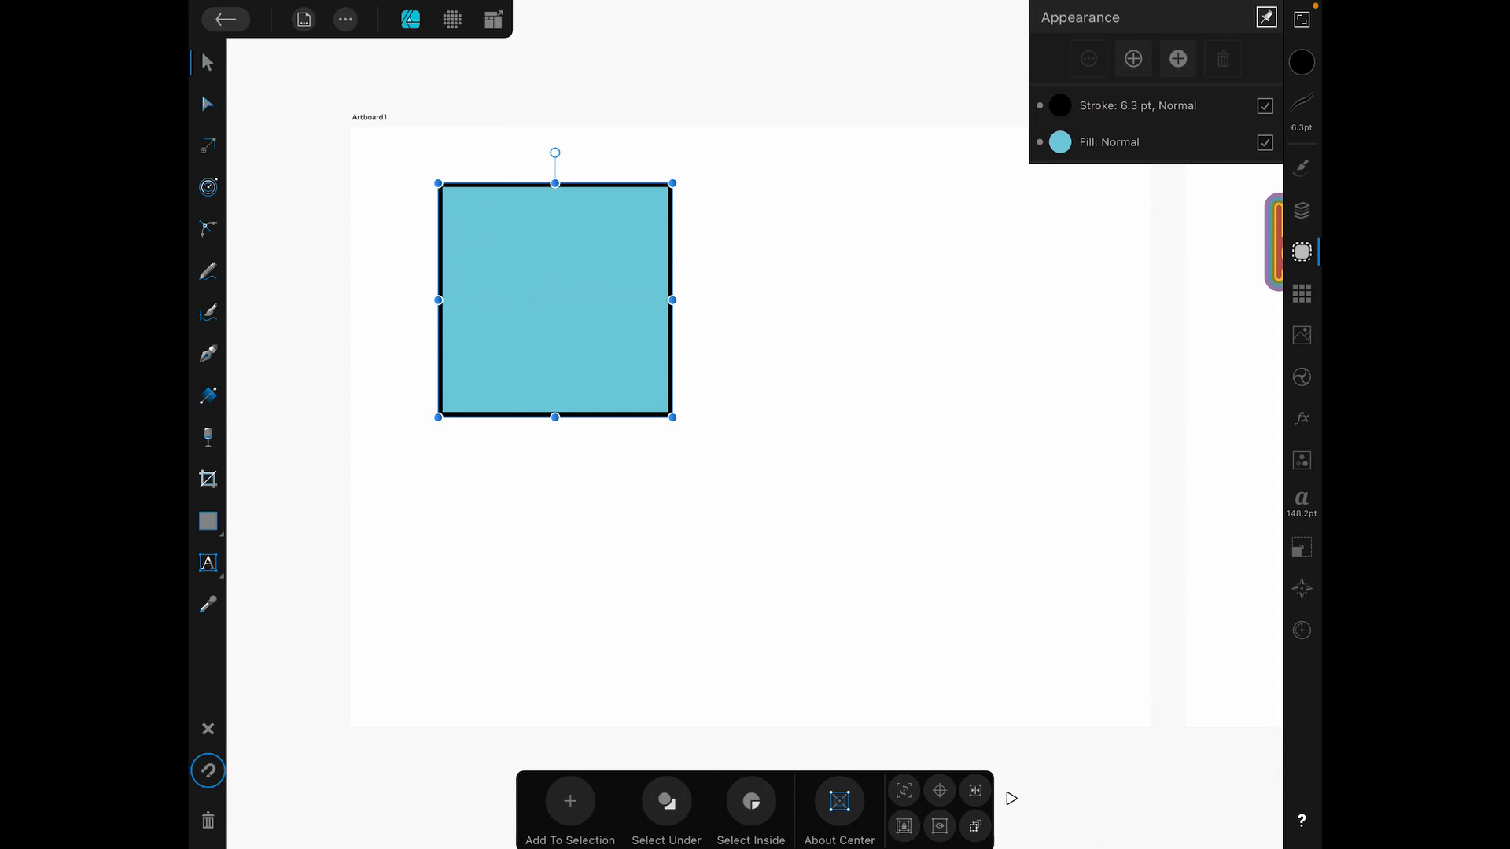
Add a second stroke to the square and tint it a muted purple.
{"action": "left_click", "coordinate": [1132, 59]}
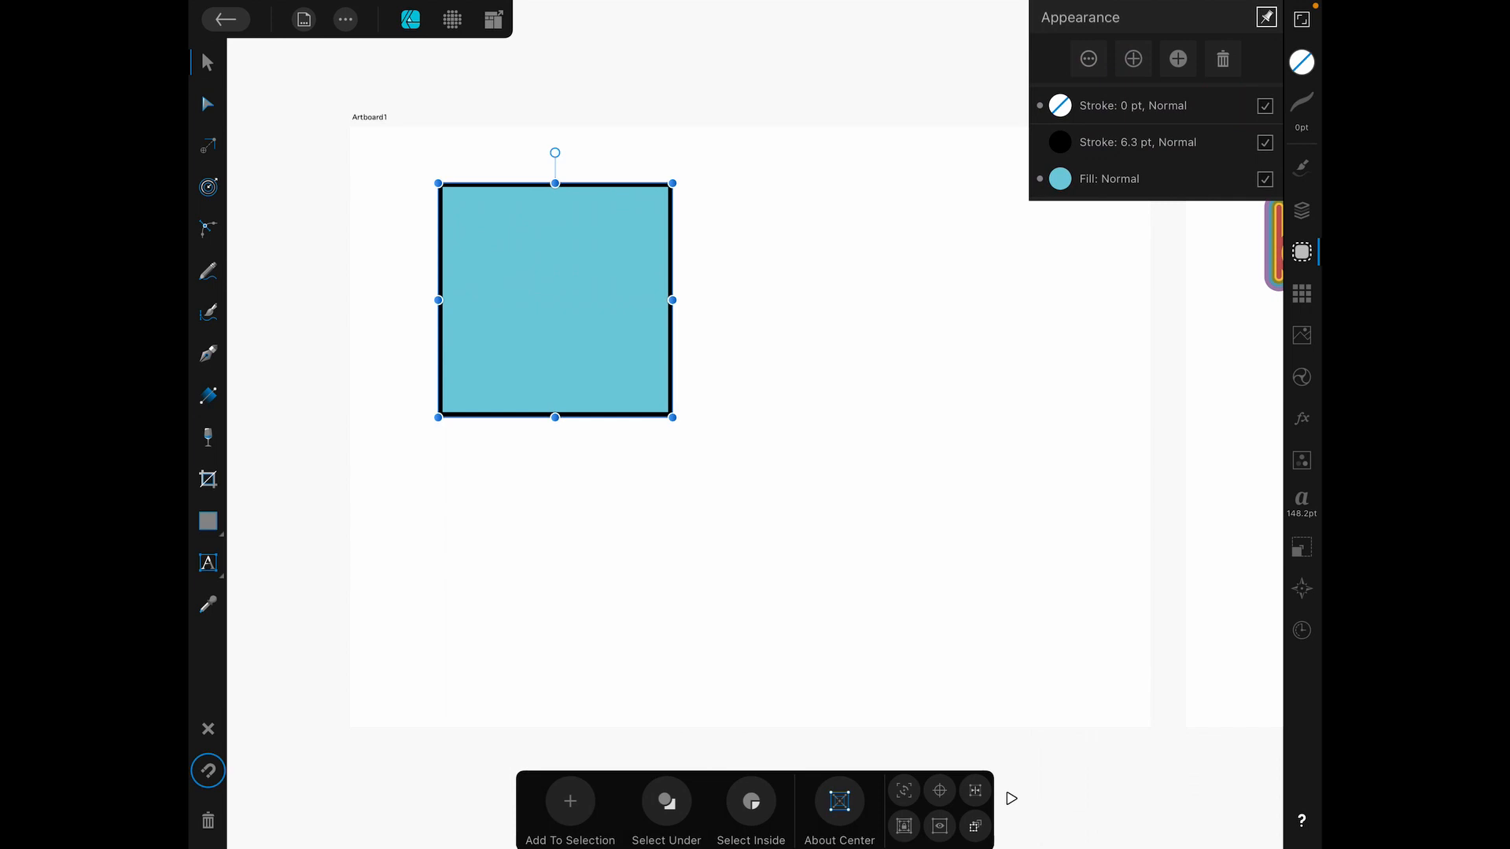
{"action": "left_click", "coordinate": [1059, 178]}
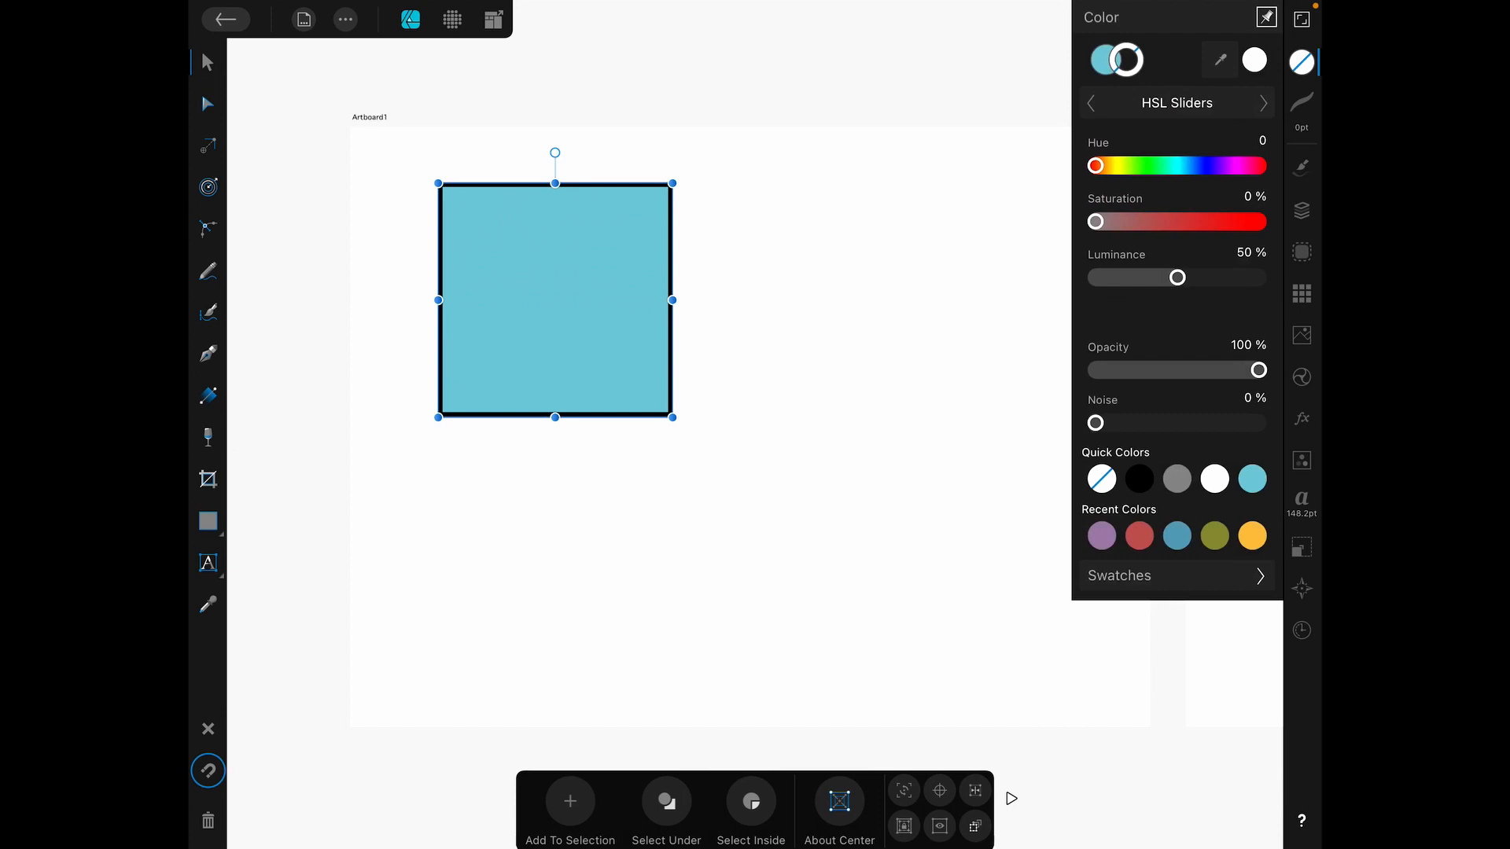
{"action": "left_click_drag", "start_coordinate": [1095, 166], "coordinate": [1226, 166]}
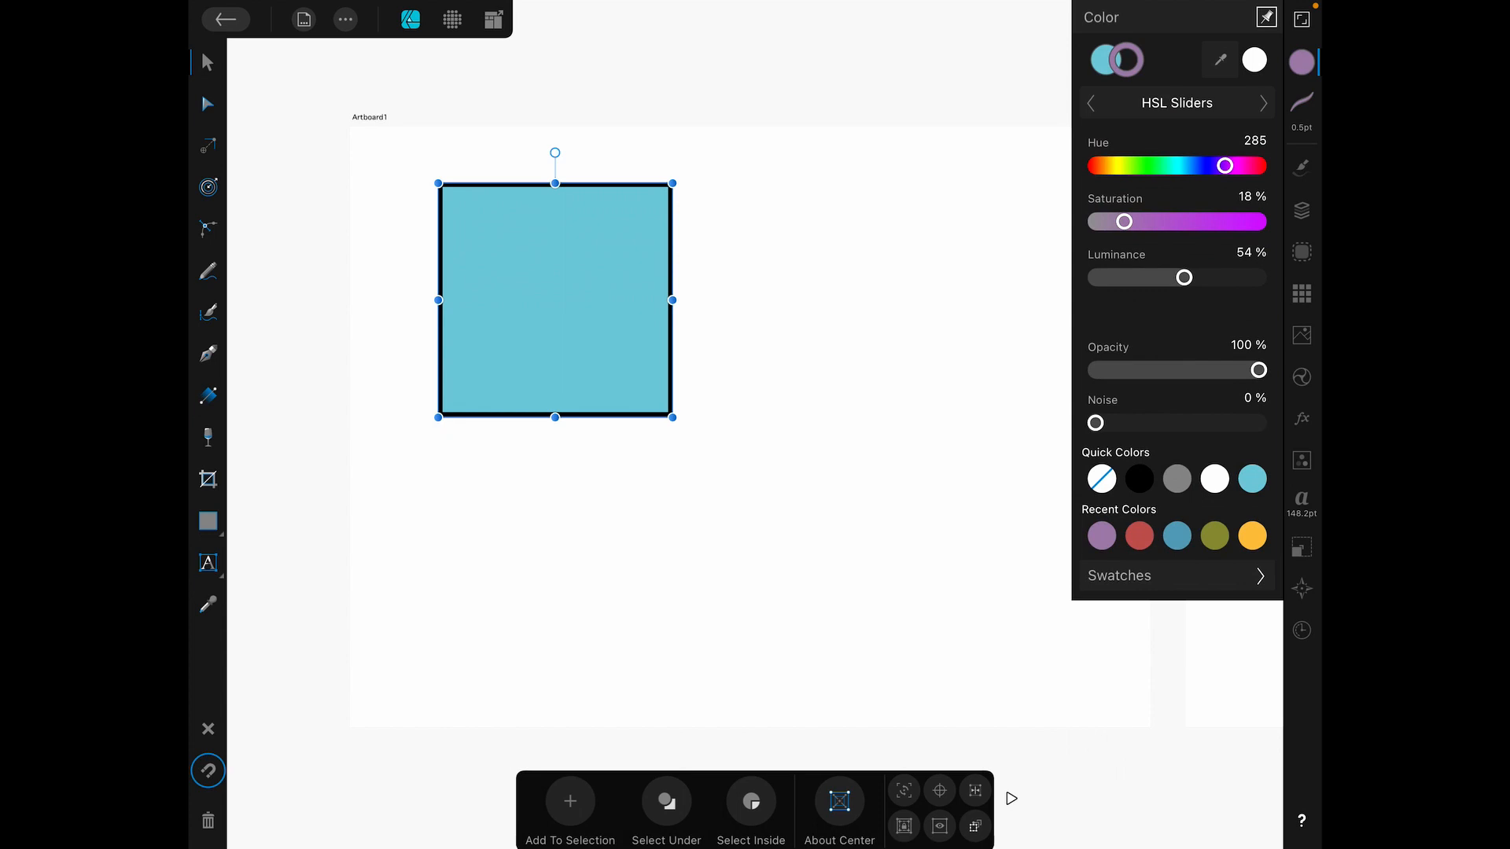
{"action": "left_click", "coordinate": [1301, 103]}
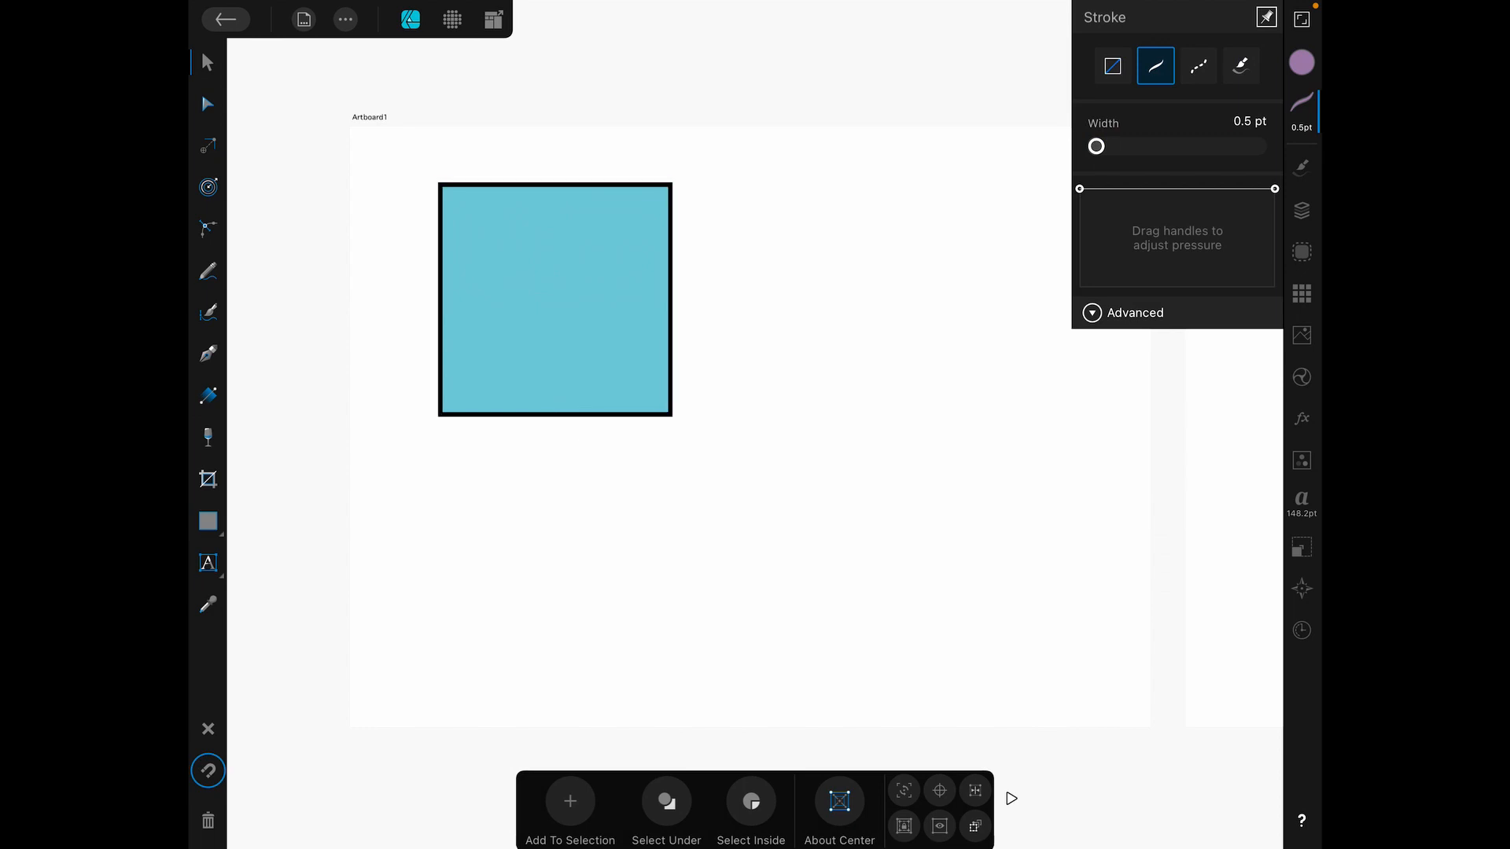
Widen the purple stroke to 21.8 pt and align it outside the square's edge.
{"action": "left_click_drag", "start_coordinate": [1096, 145], "coordinate": [1120, 146]}
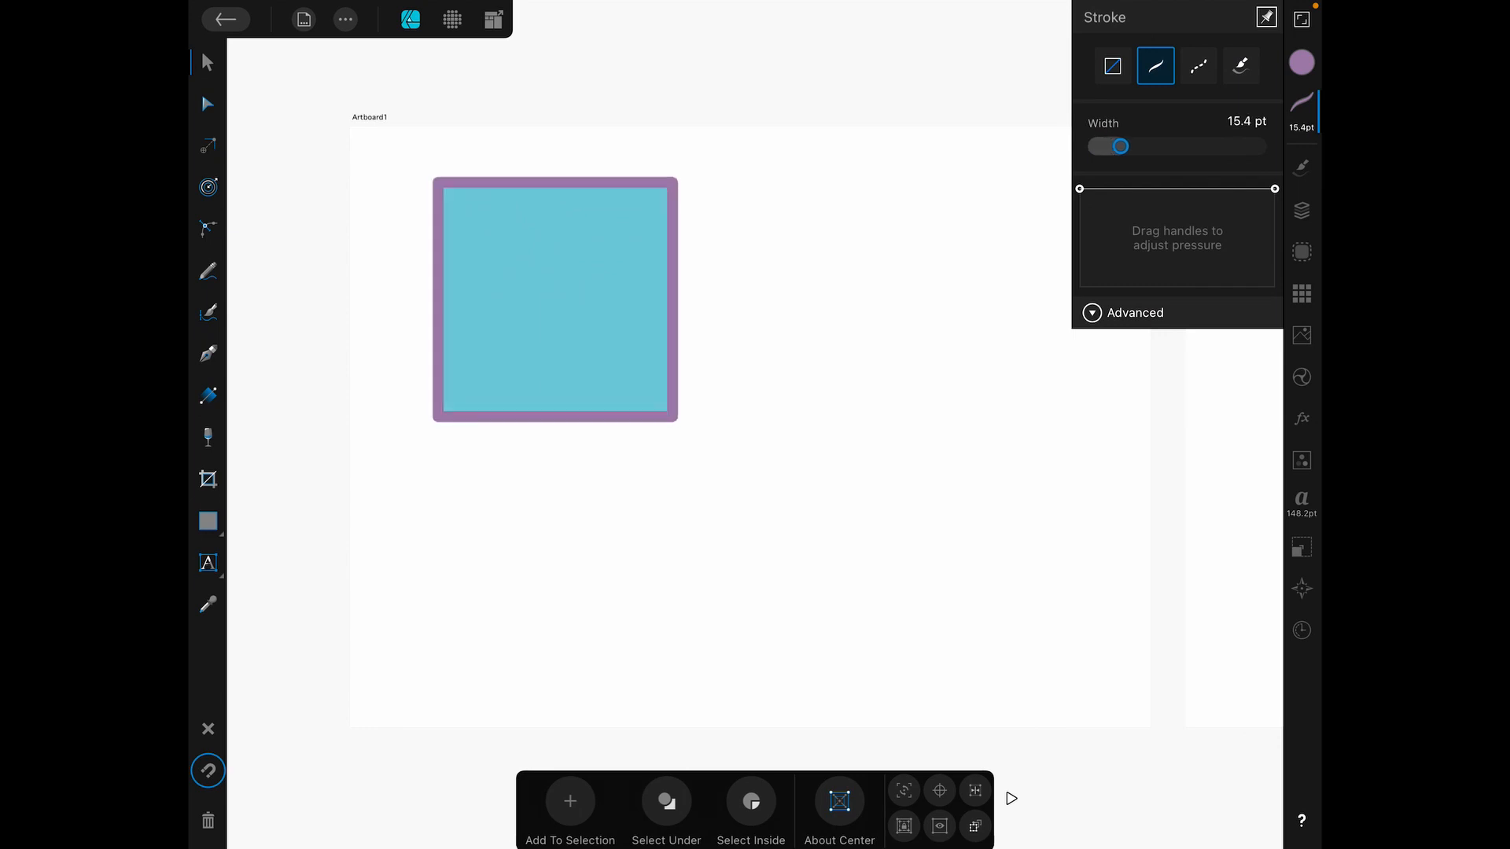
{"action": "left_click_drag", "start_coordinate": [1120, 146], "coordinate": [1132, 145]}
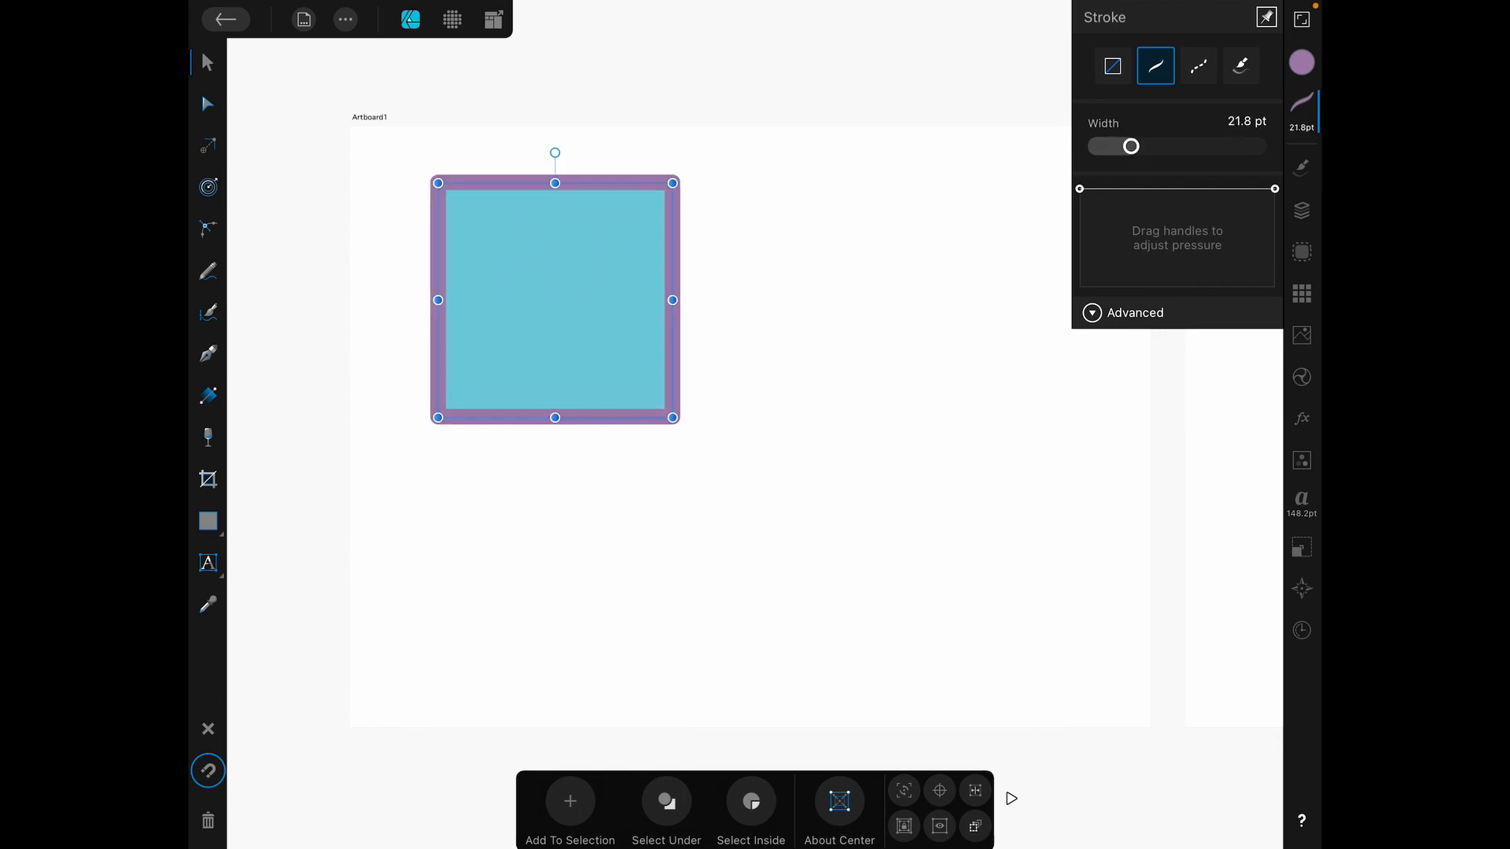
{"action": "left_click", "coordinate": [1123, 312]}
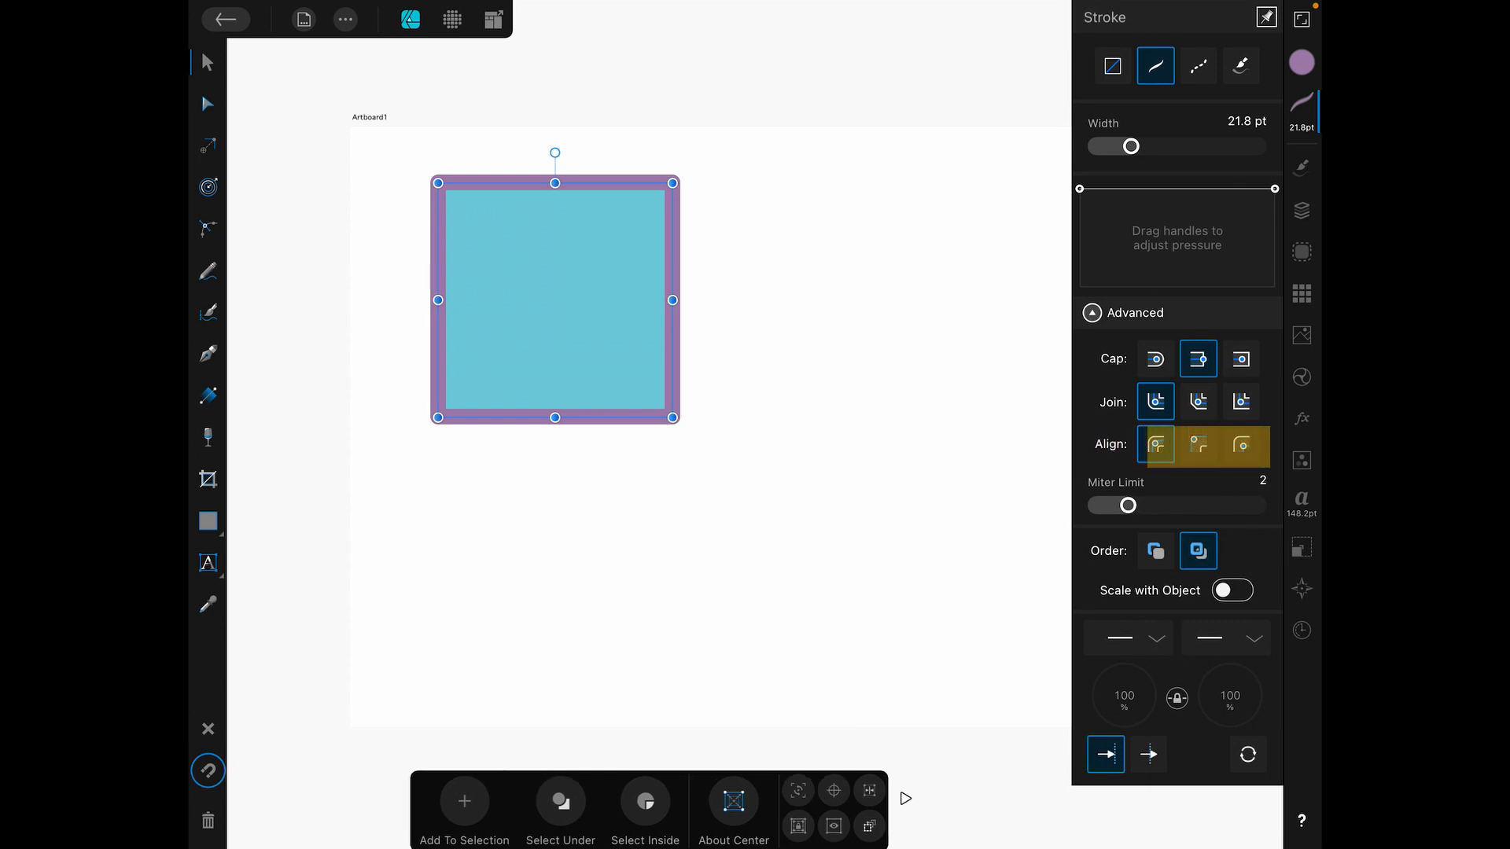
{"action": "left_click", "coordinate": [1154, 445]}
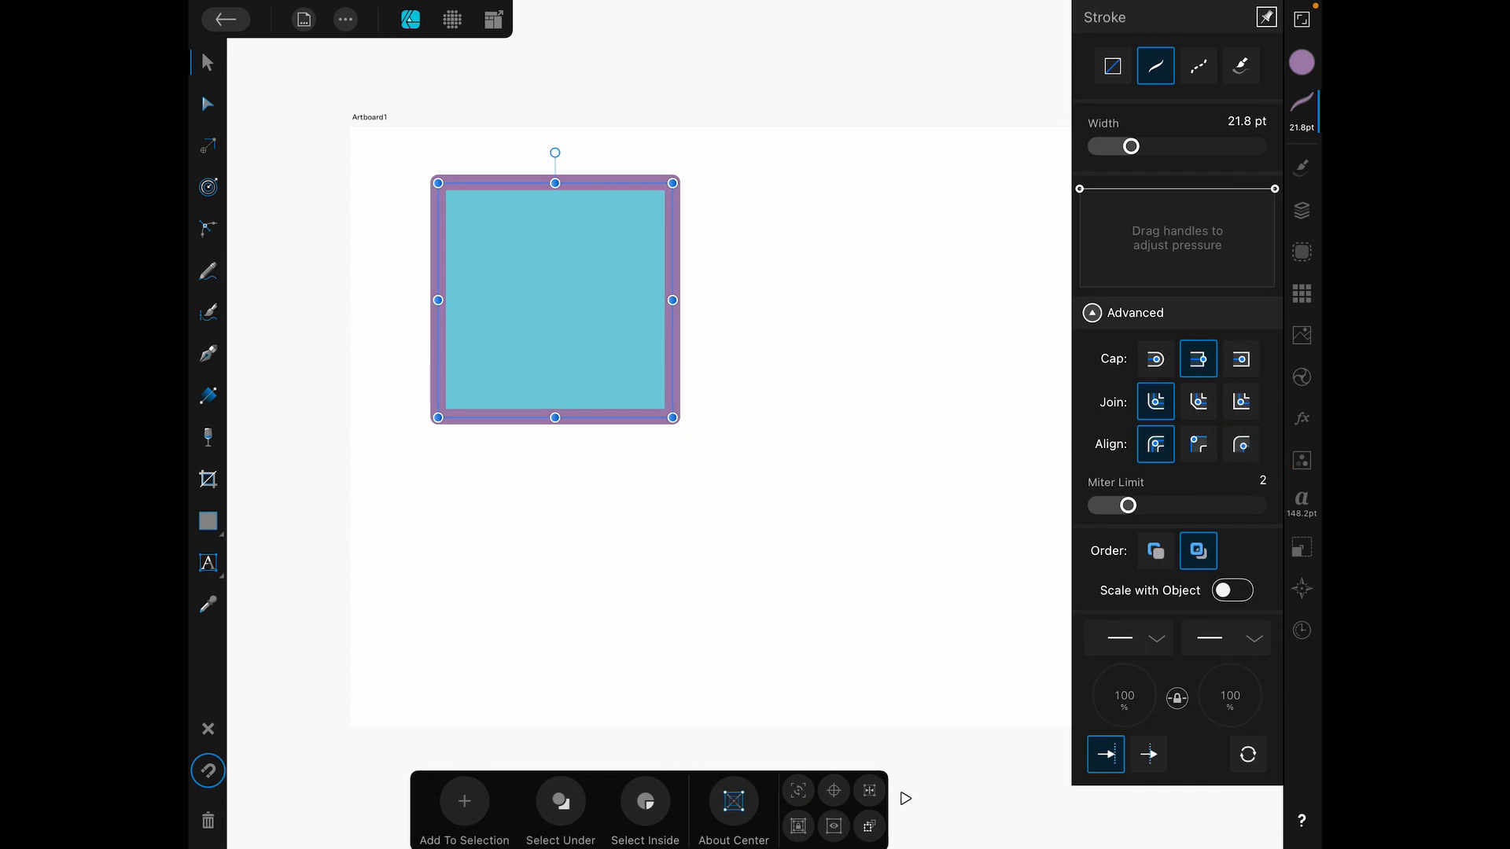
{"action": "left_click", "coordinate": [1240, 443]}
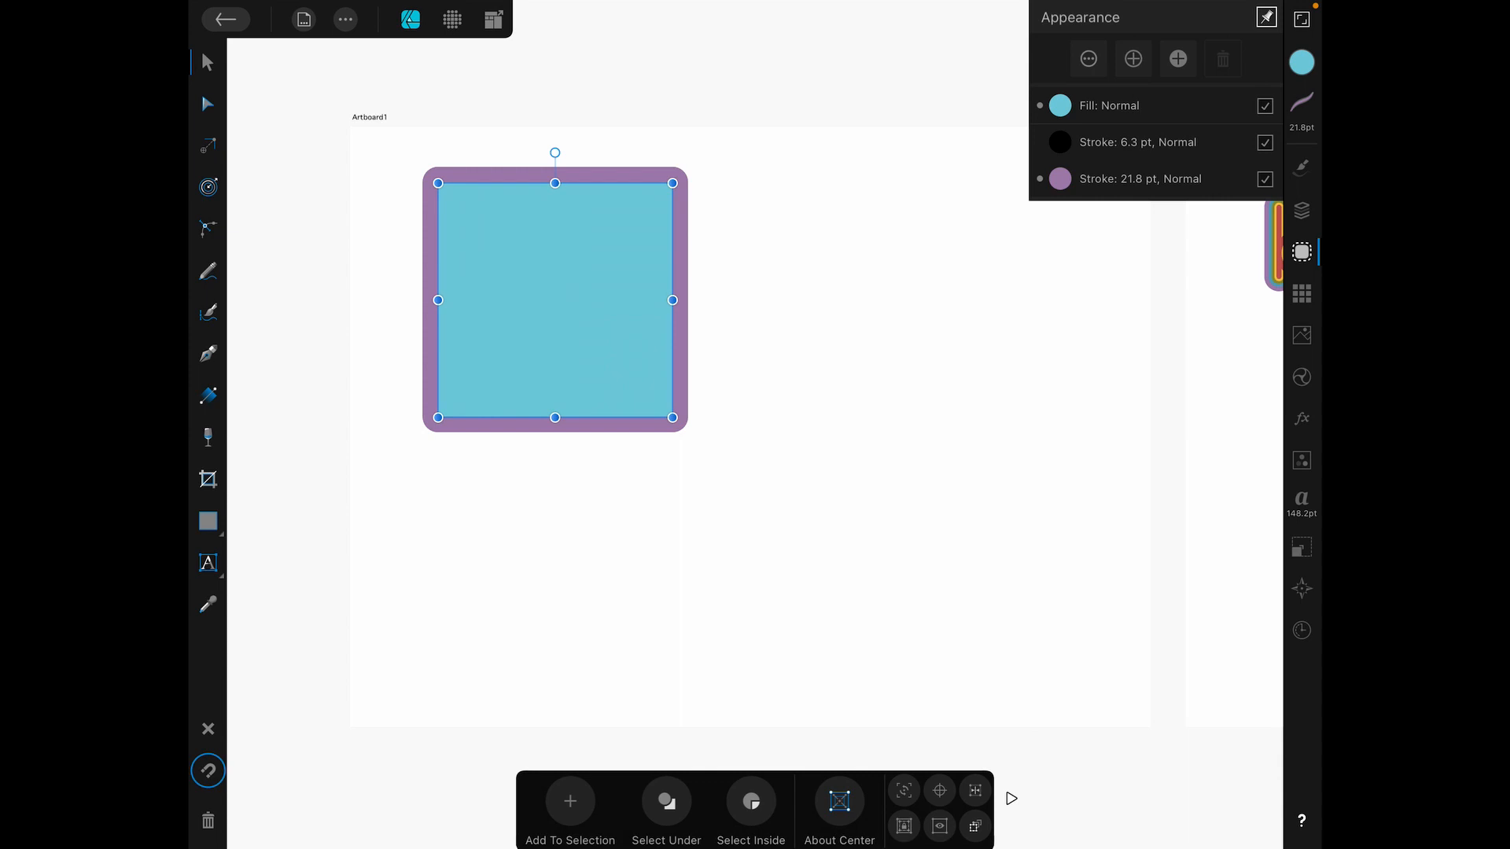
Add an empty new fill at the top of the square's appearance stack.
{"action": "left_click", "coordinate": [1133, 59]}
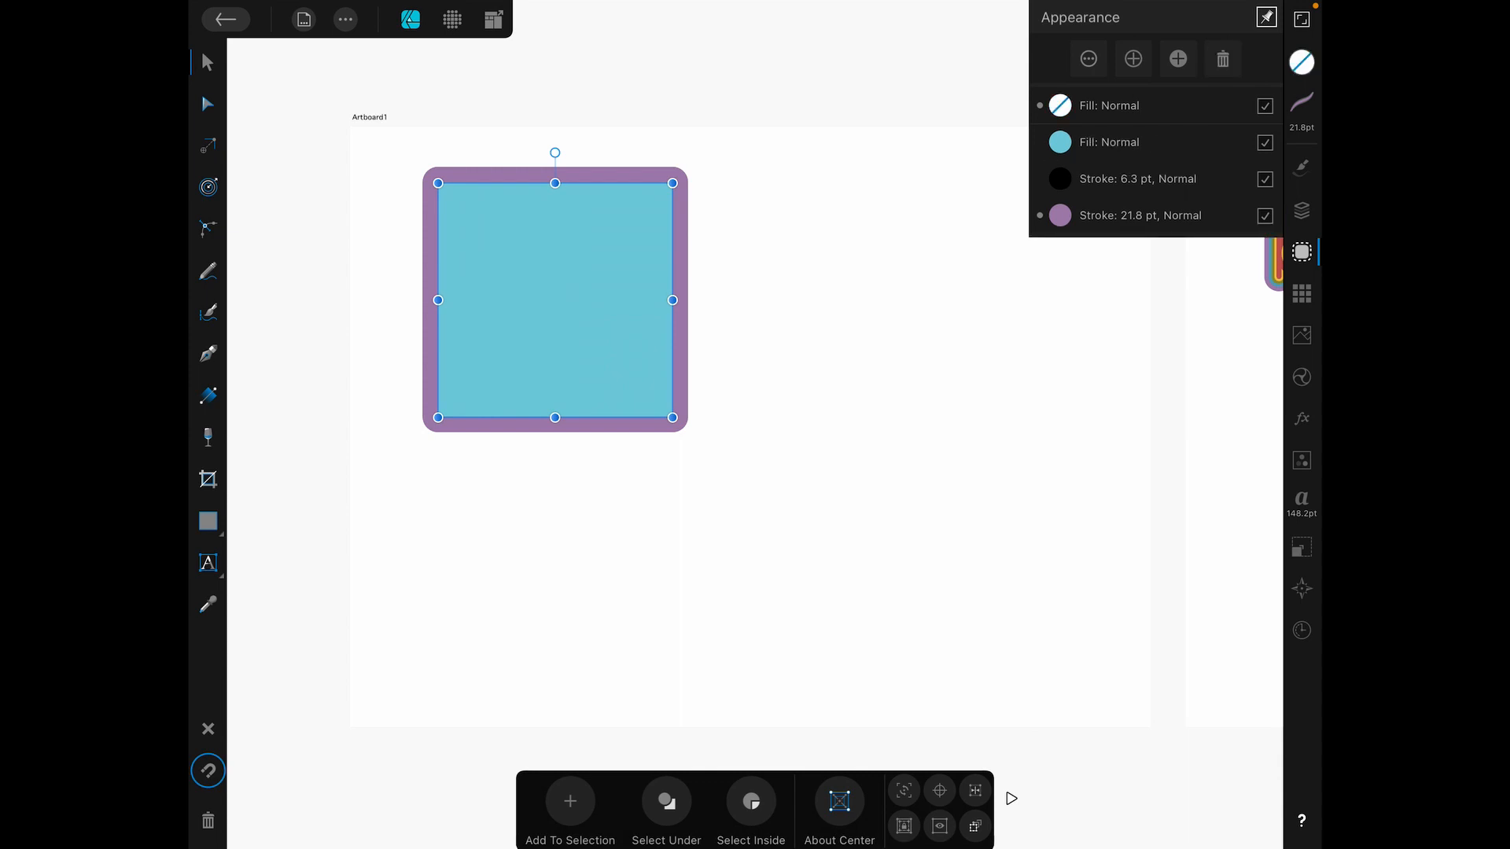
{"action": "left_click", "coordinate": [1059, 105]}
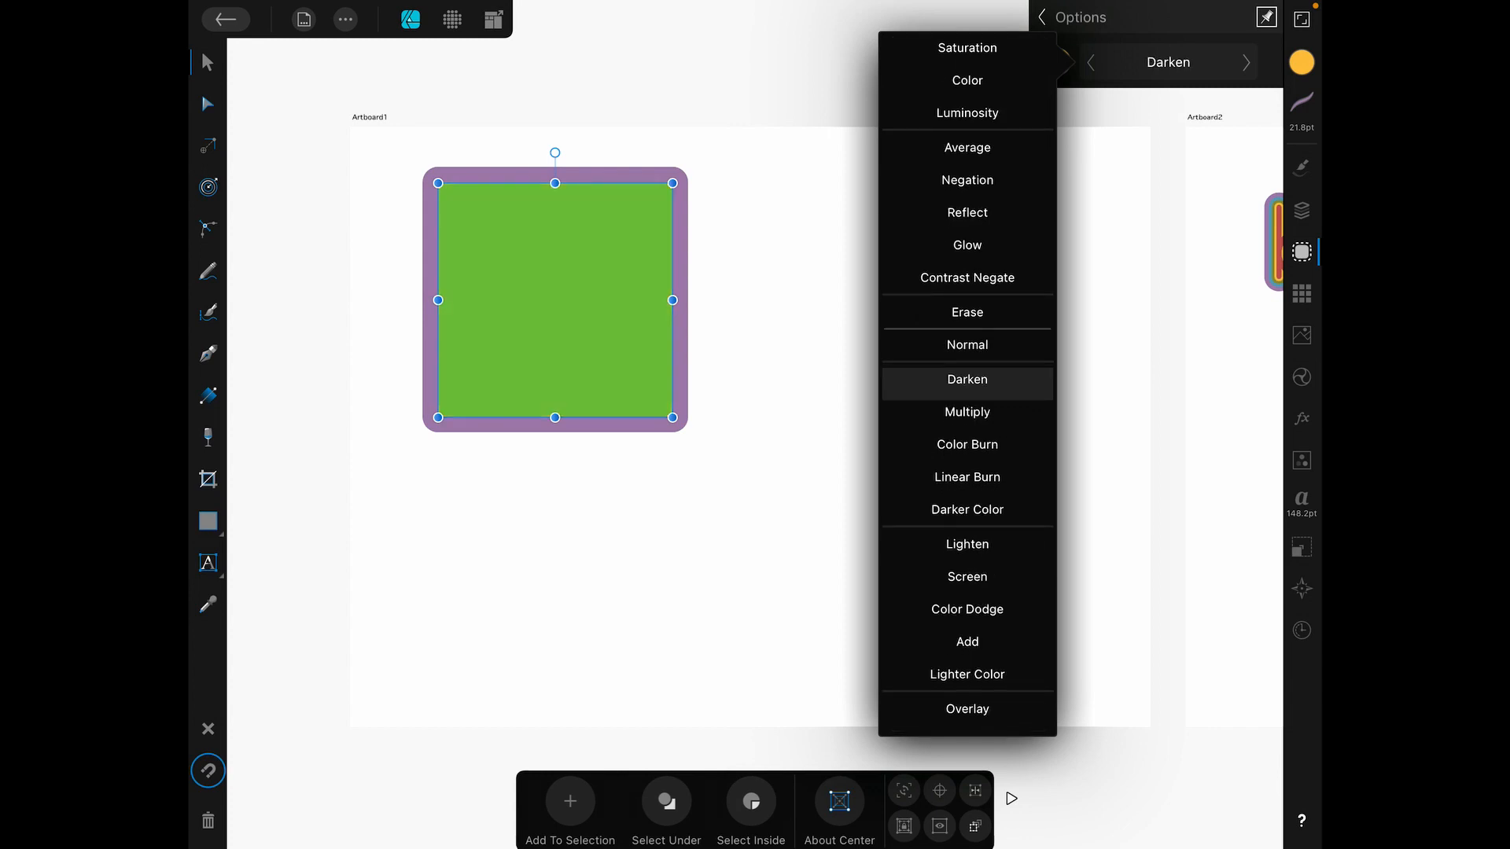
Try several blend modes on the orange top fill, ending back on Normal.
{"action": "left_click", "coordinate": [967, 379]}
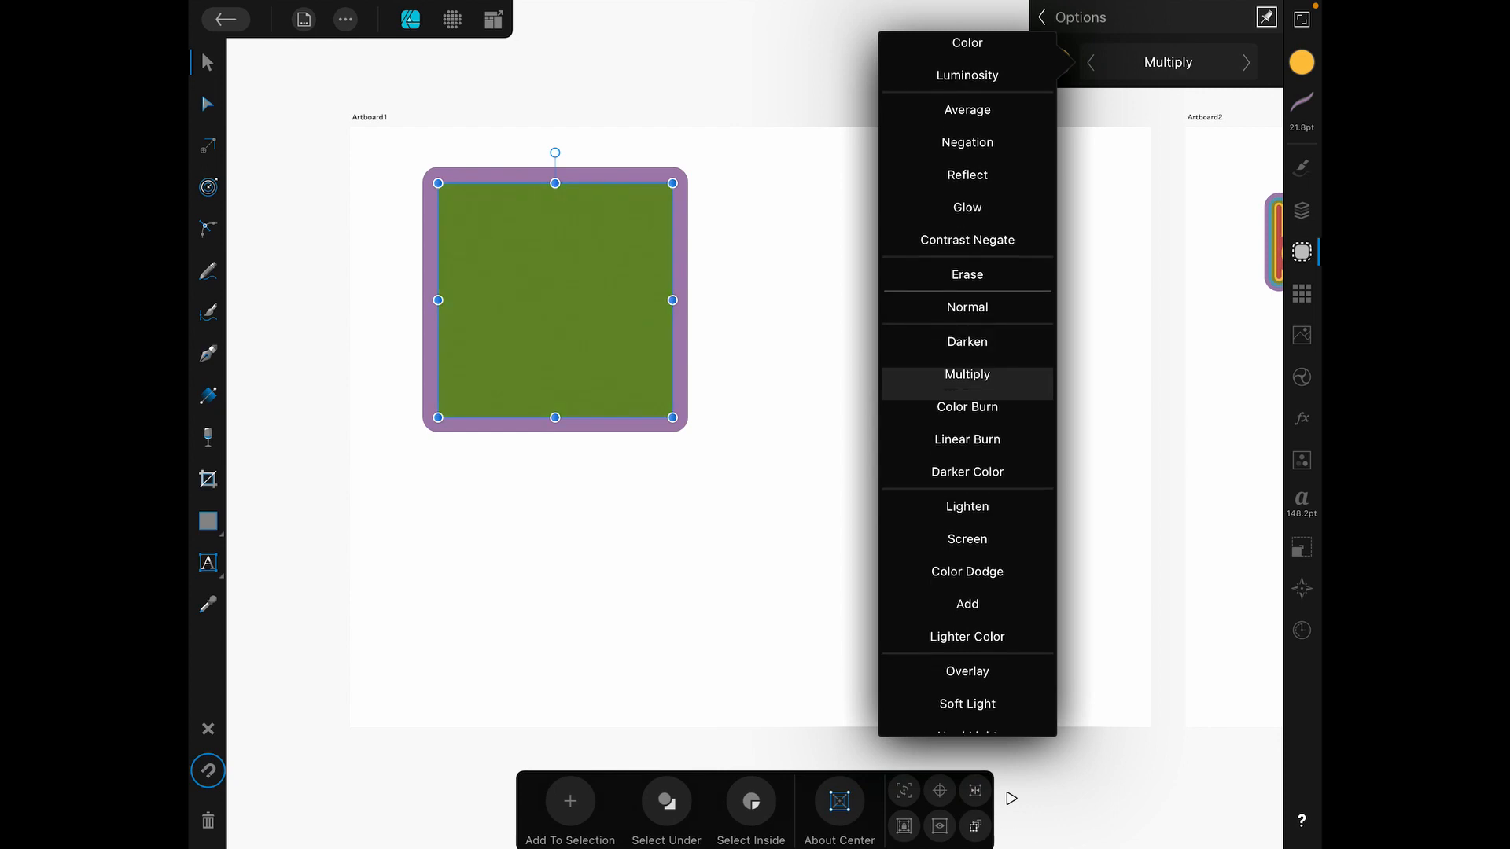
{"action": "left_click", "coordinate": [966, 371]}
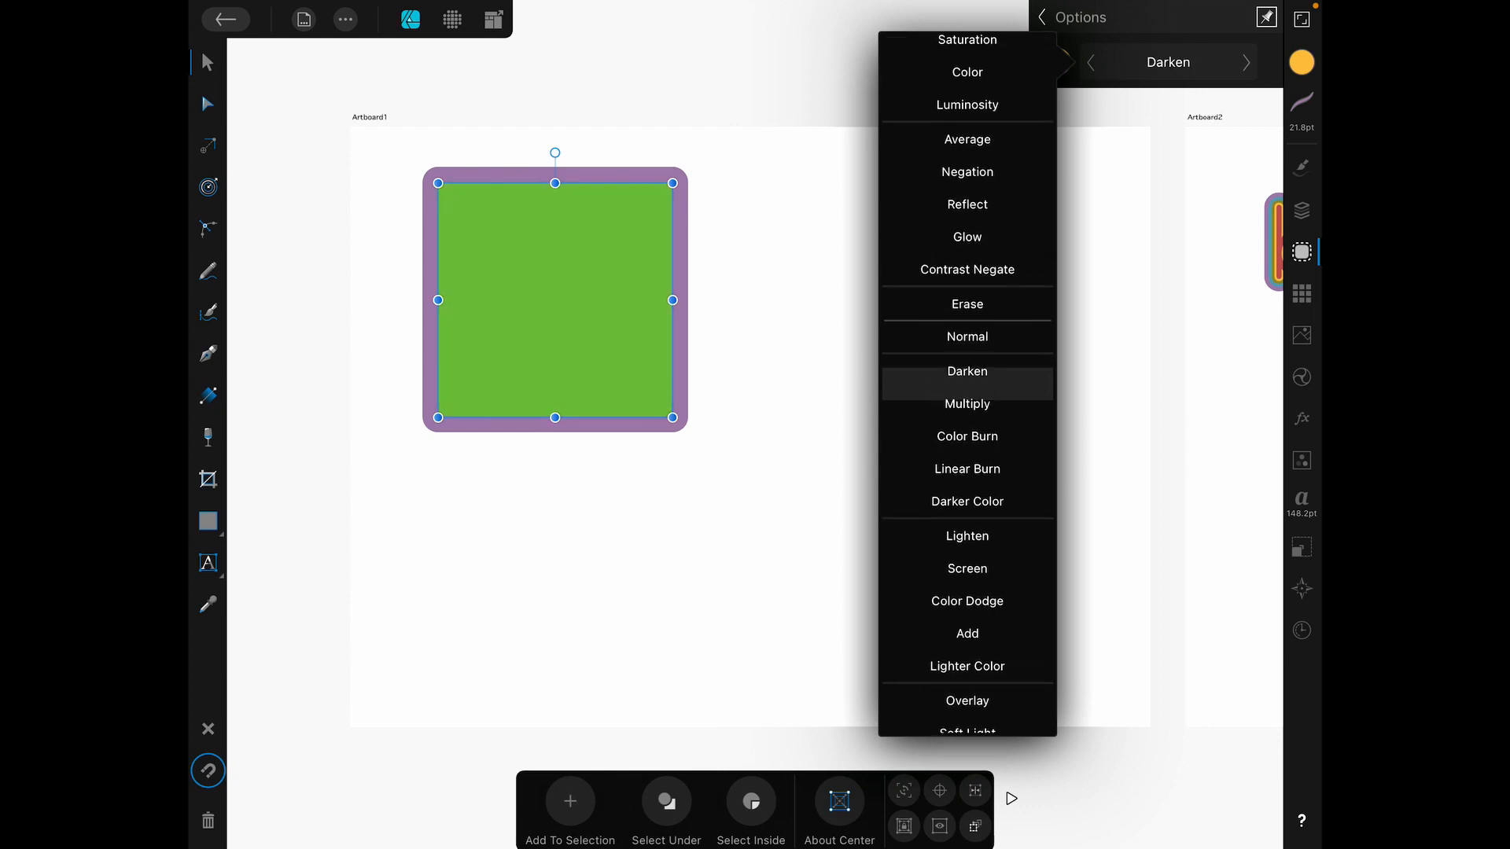
{"action": "left_click", "coordinate": [966, 404]}
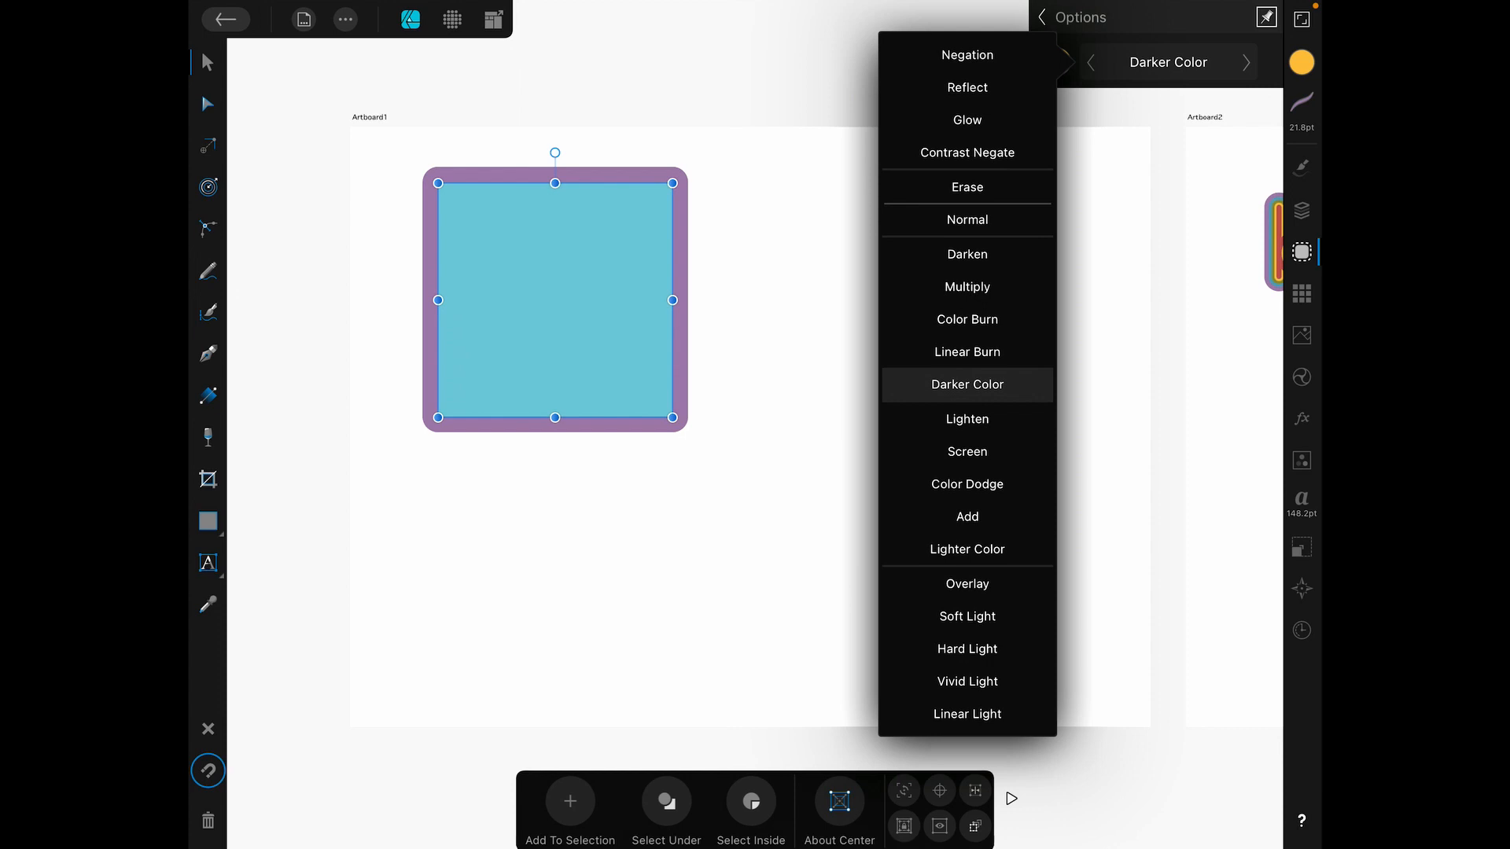
{"action": "left_click", "coordinate": [967, 368]}
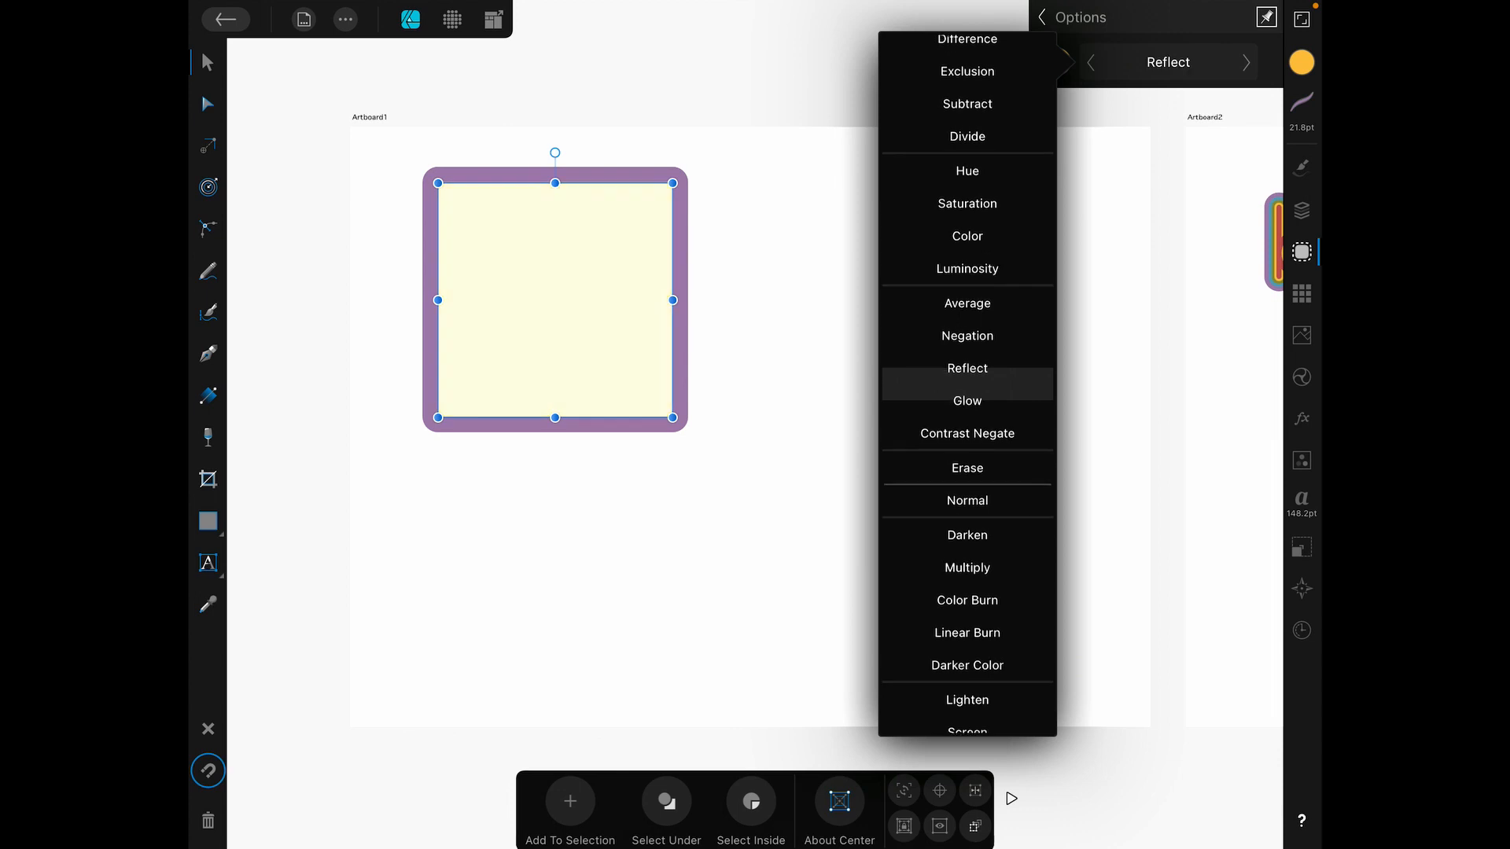
{"action": "scroll", "scroll_direction": "down", "scroll_amount": 3}
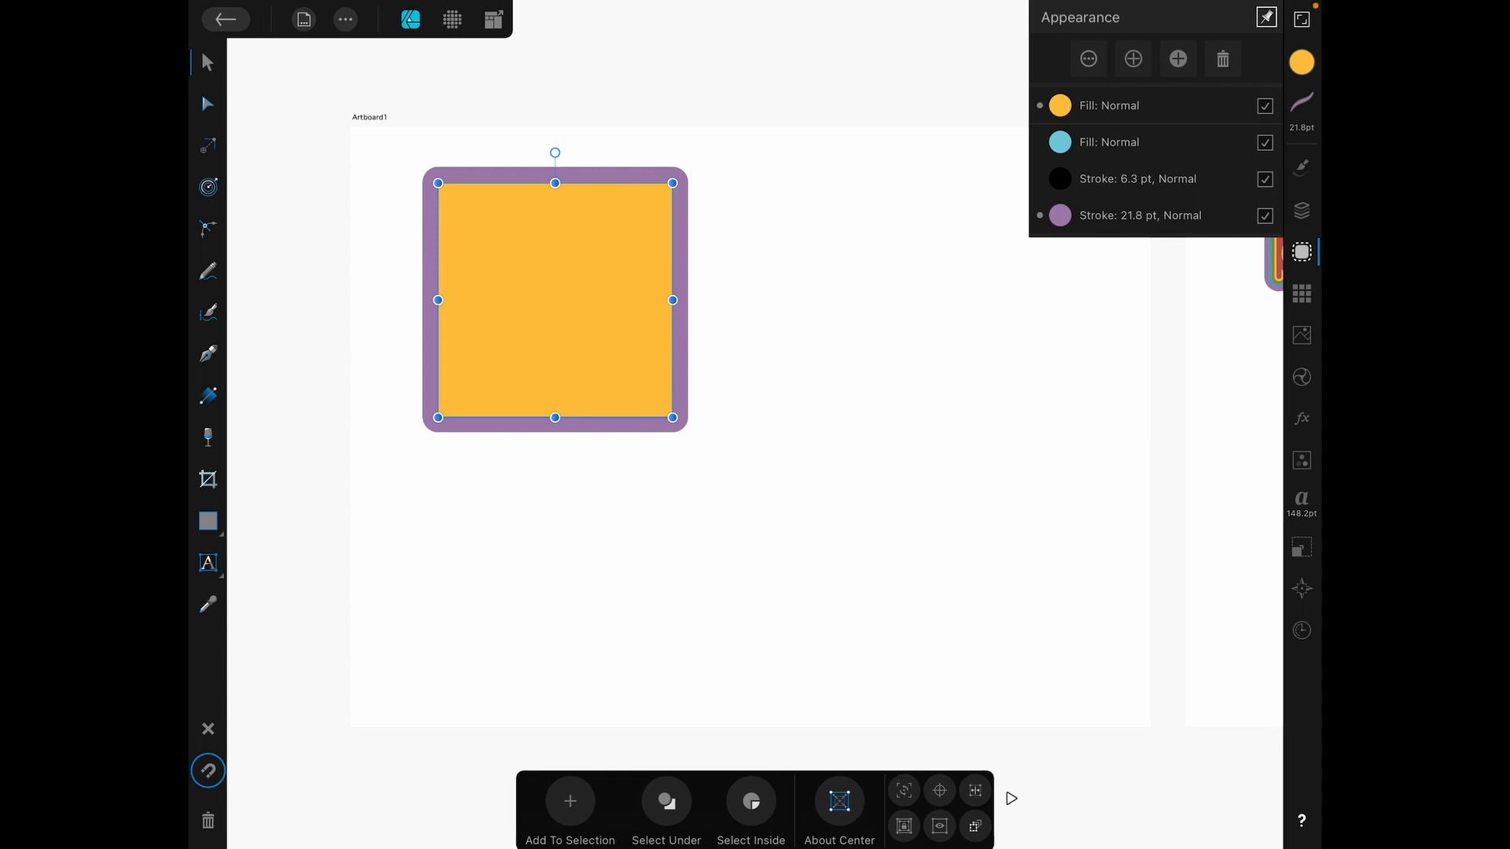
Recolour the thin black stroke red and widen it to 28.2 pt.
{"action": "left_click", "coordinate": [1266, 17]}
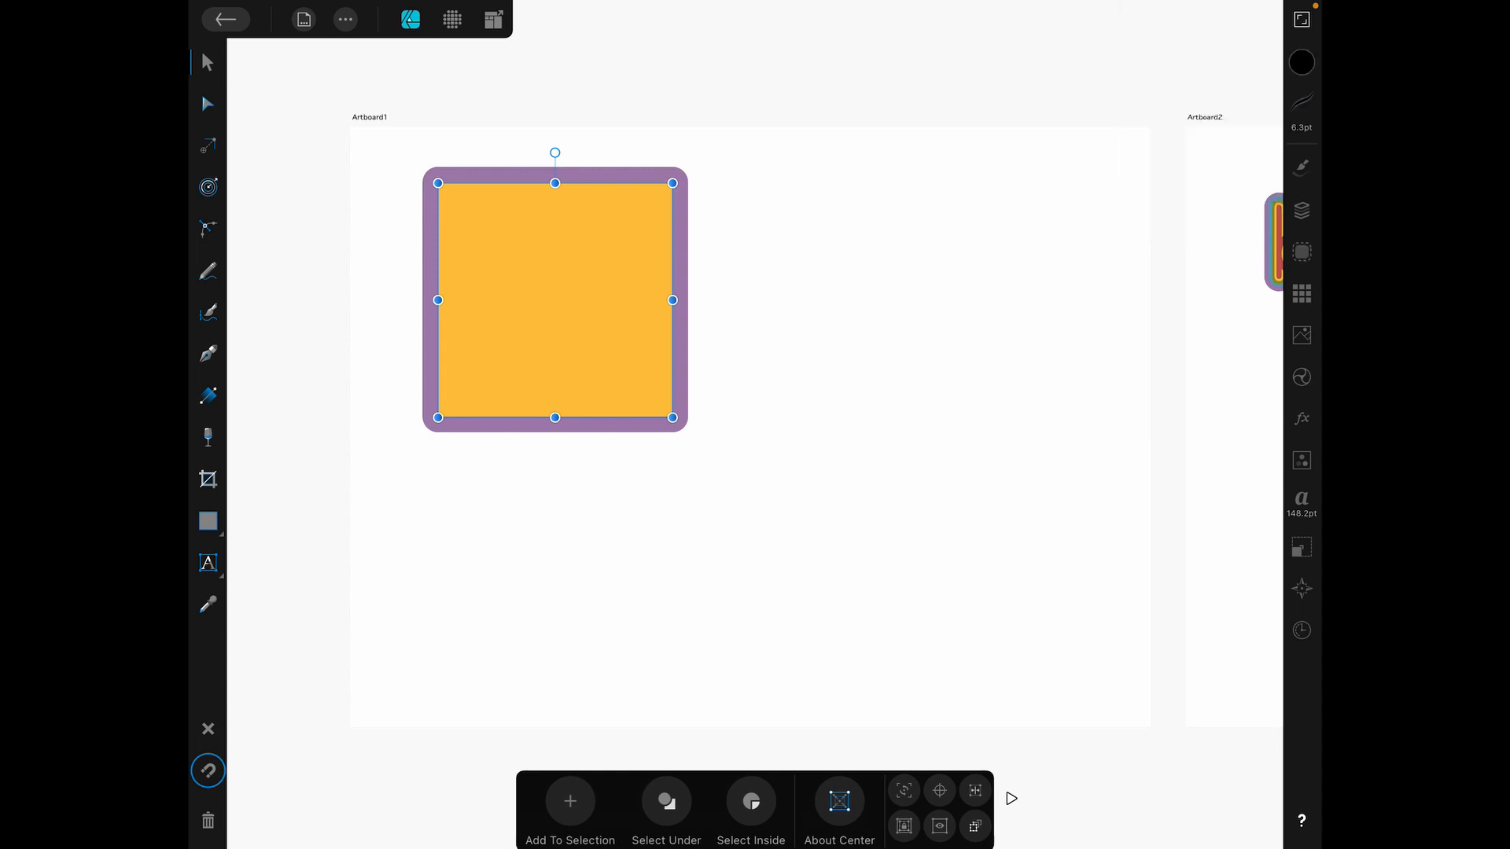
{"action": "left_click", "coordinate": [1300, 61]}
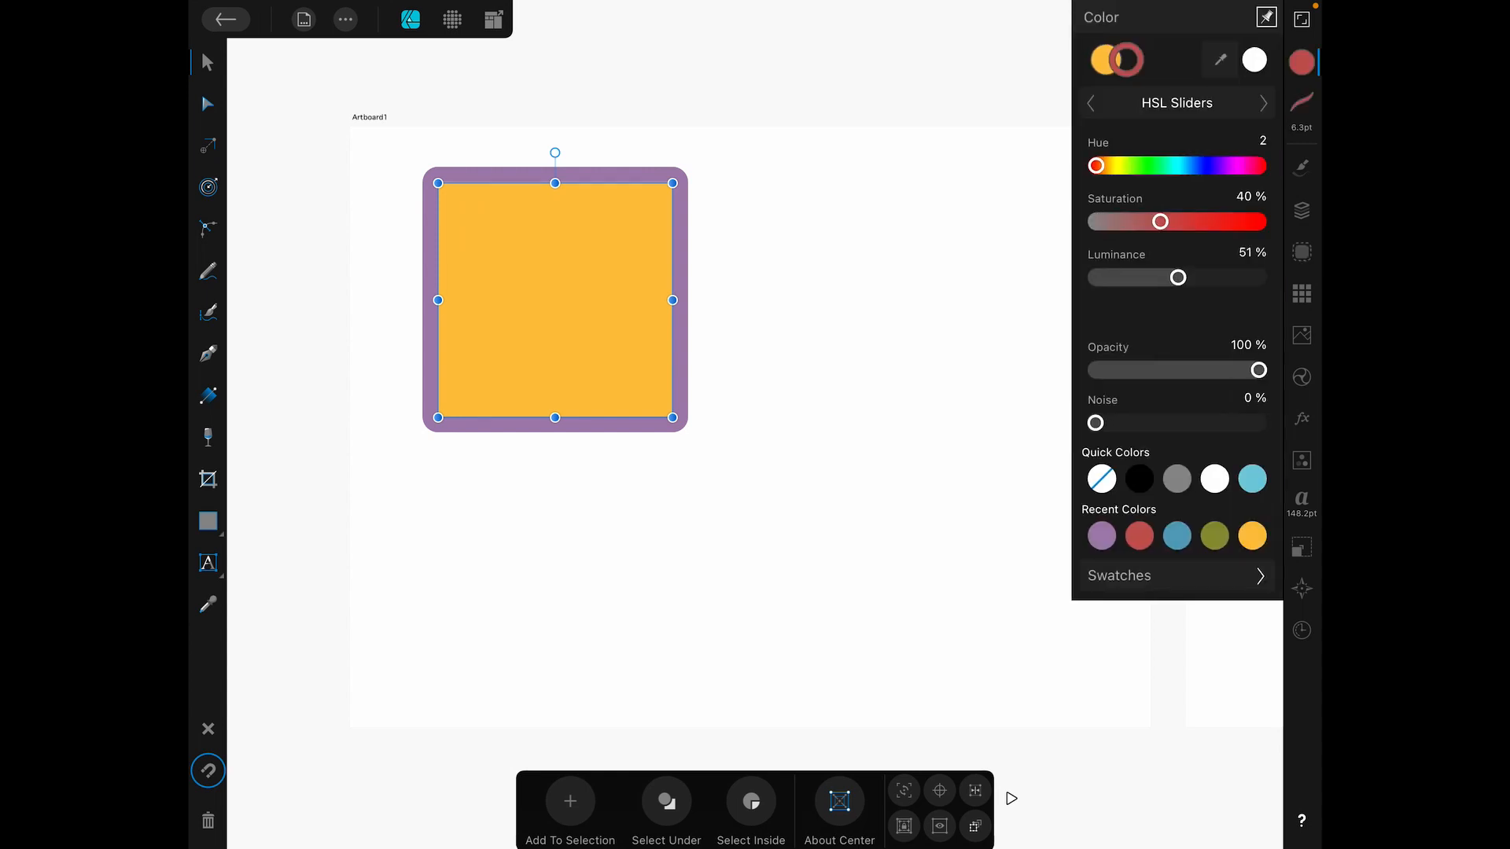
{"action": "left_click", "coordinate": [1300, 251]}
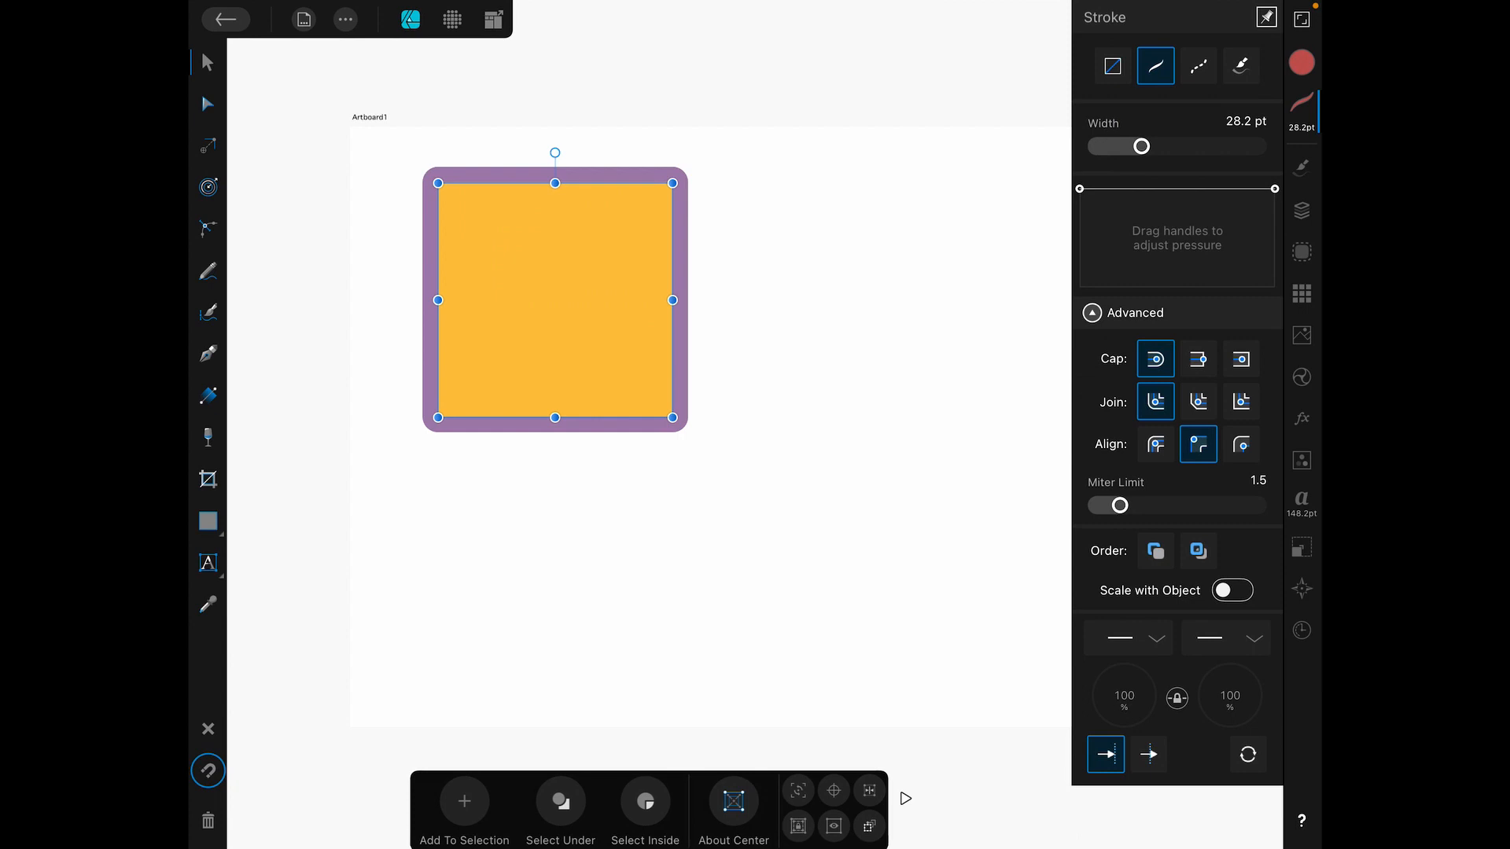
Align the red stroke outside the edge and widen it to 31.6 pt.
{"action": "left_click", "coordinate": [1241, 444]}
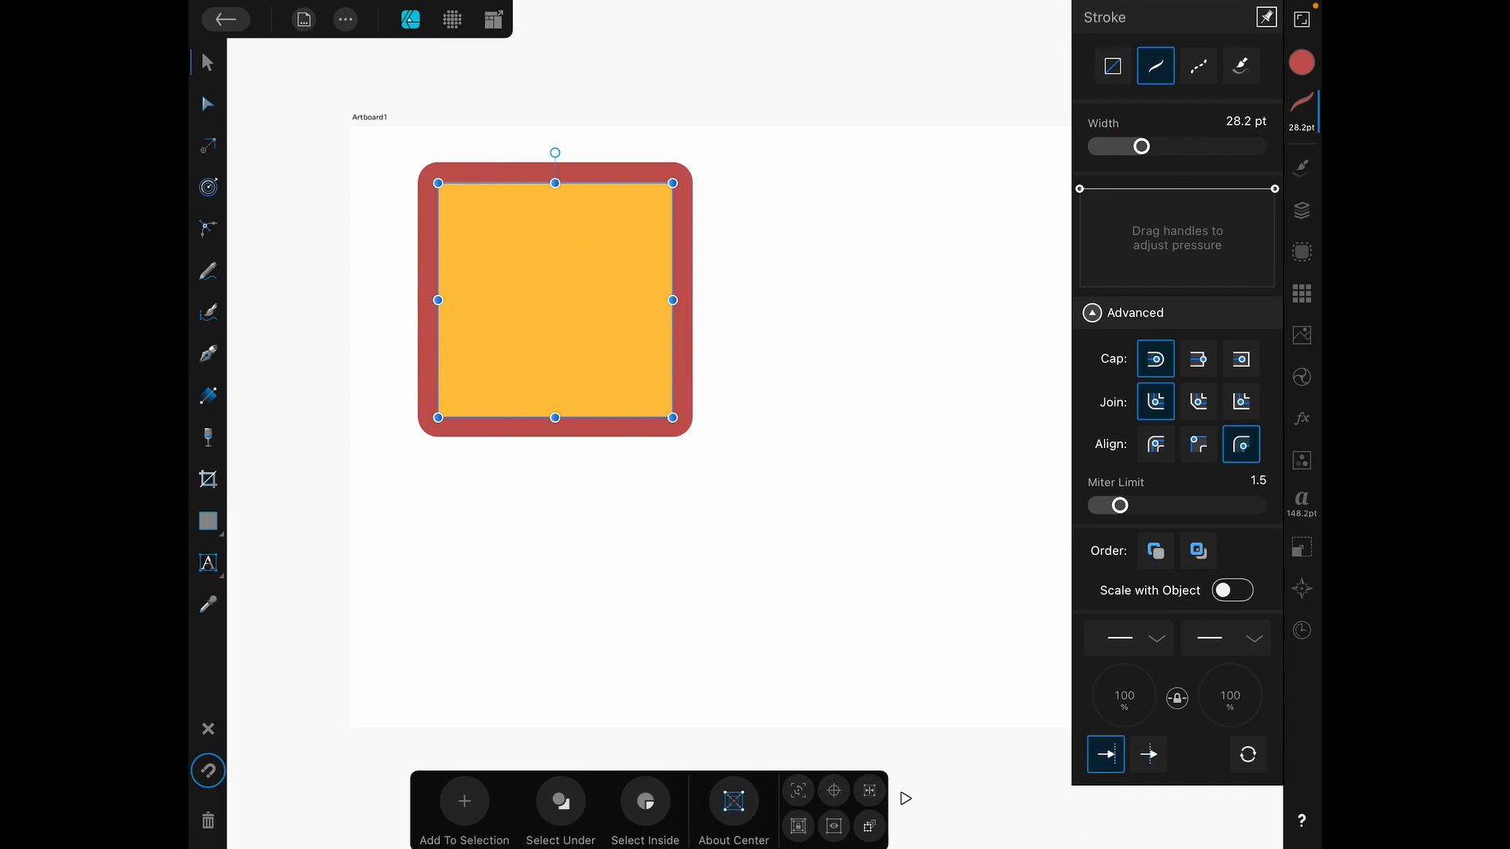
{"action": "left_click_drag", "start_coordinate": [1119, 147], "coordinate": [1146, 146]}
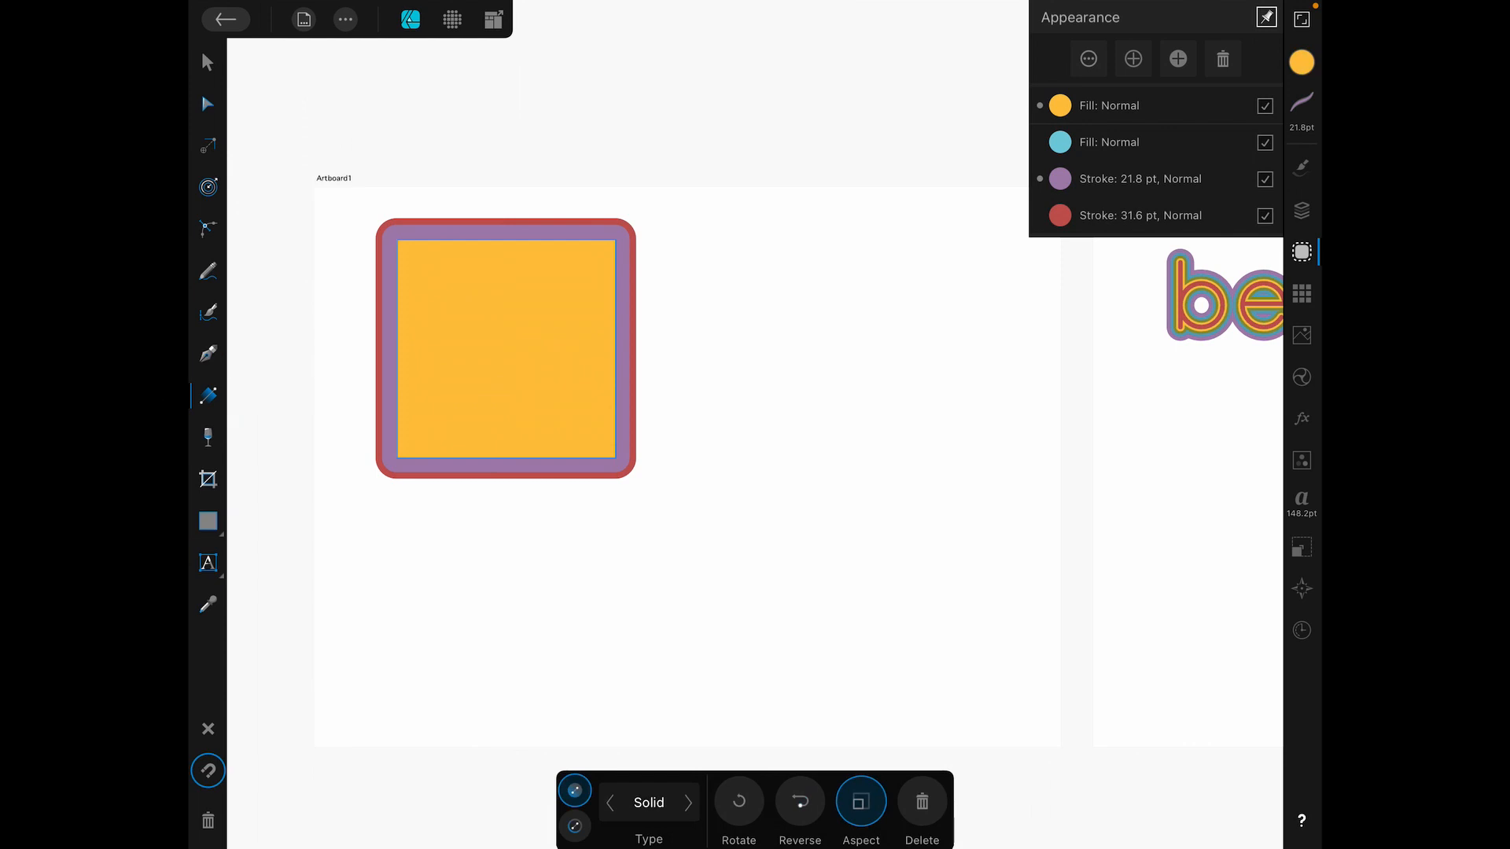
Turn the orange top fill into a corner-to-corner gradient ending in blue.
{"action": "left_click_drag", "start_coordinate": [409, 239], "coordinate": [489, 332]}
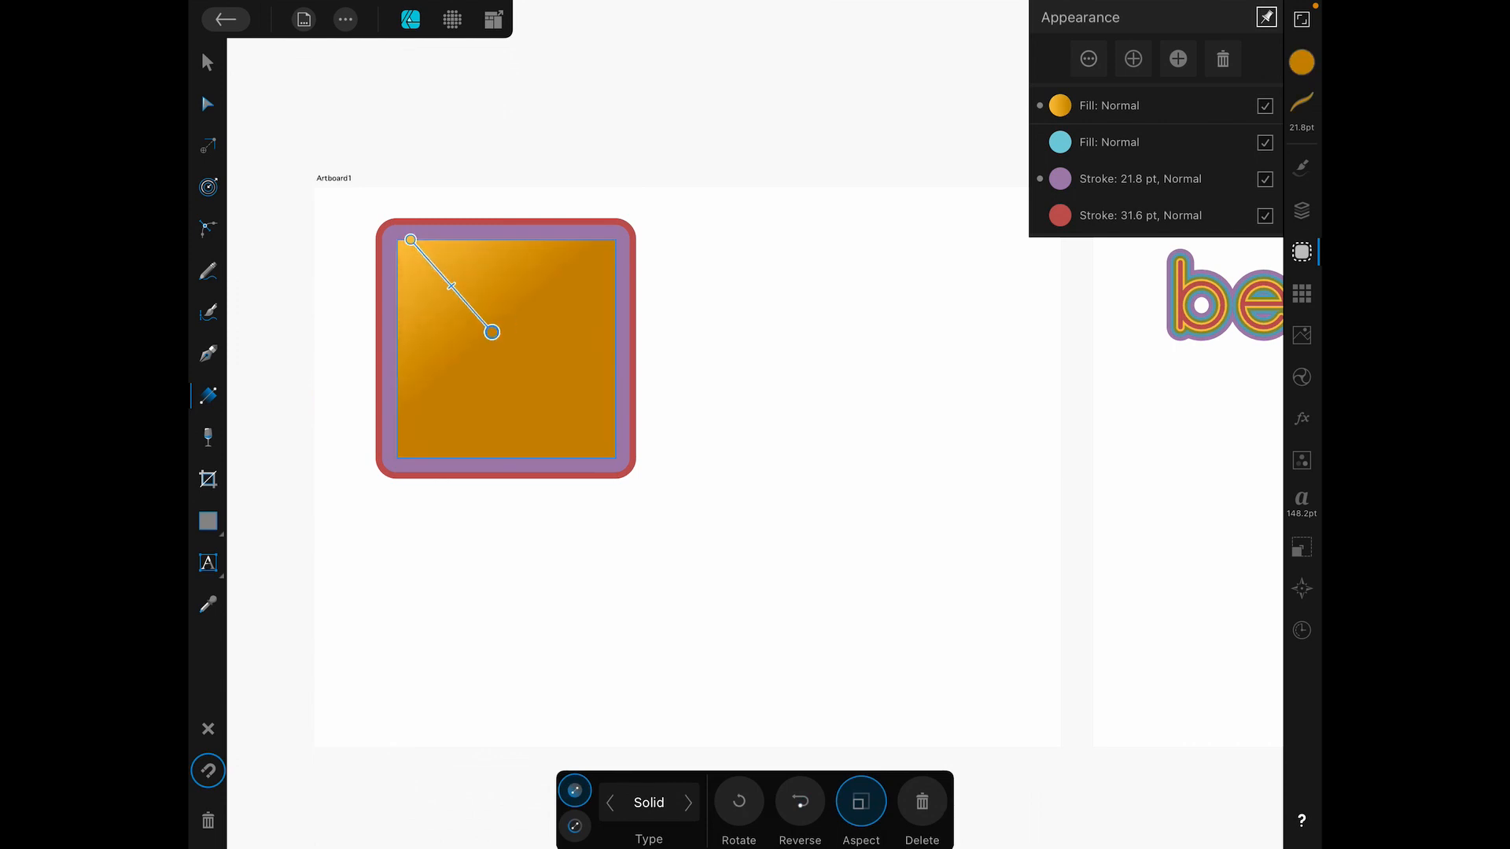
{"action": "left_click_drag", "start_coordinate": [491, 332], "coordinate": [614, 458]}
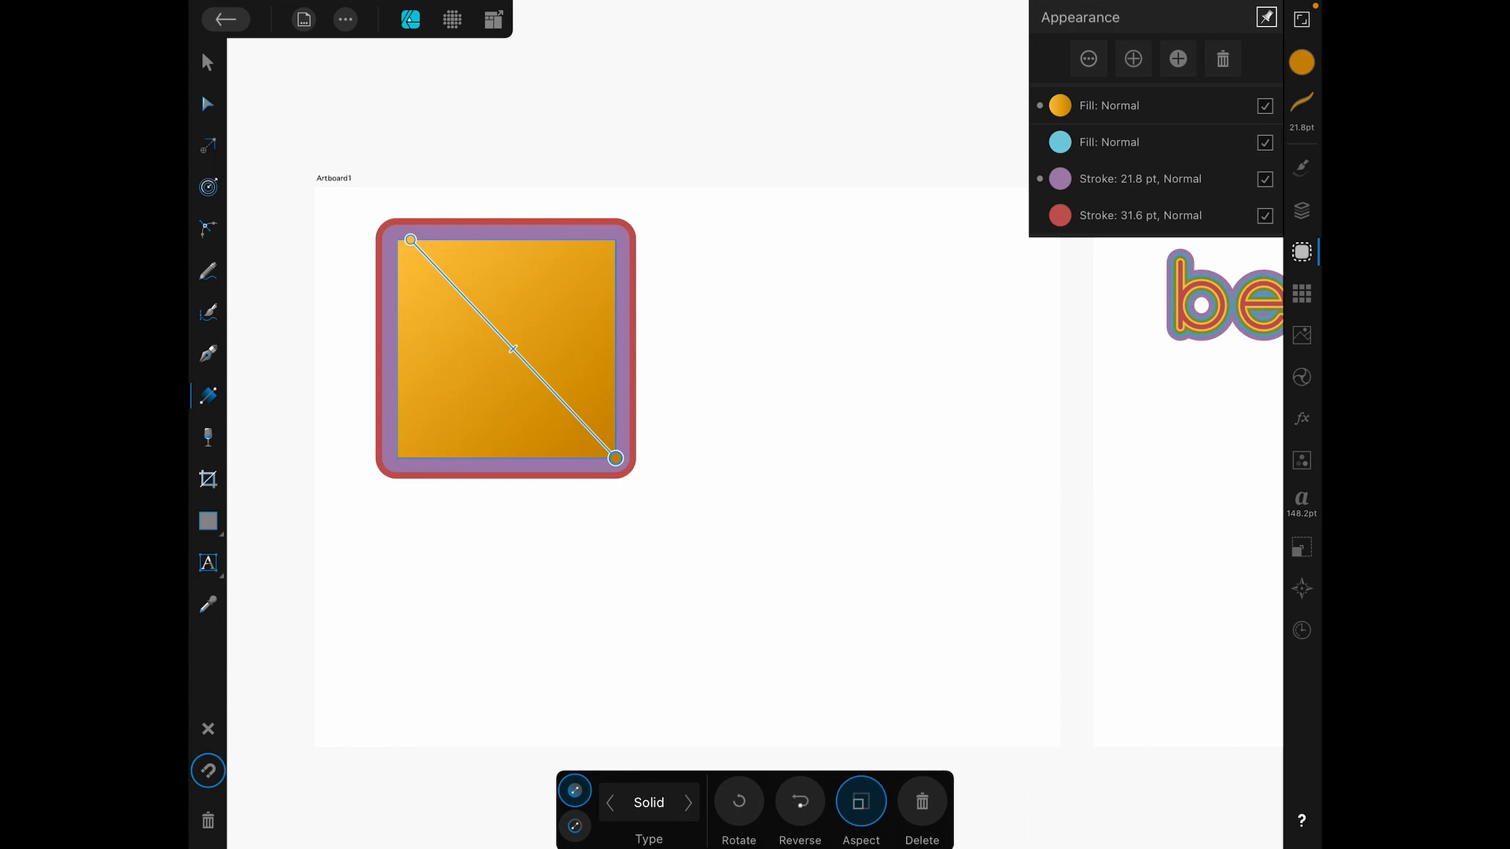
{"action": "left_click", "coordinate": [1057, 106]}
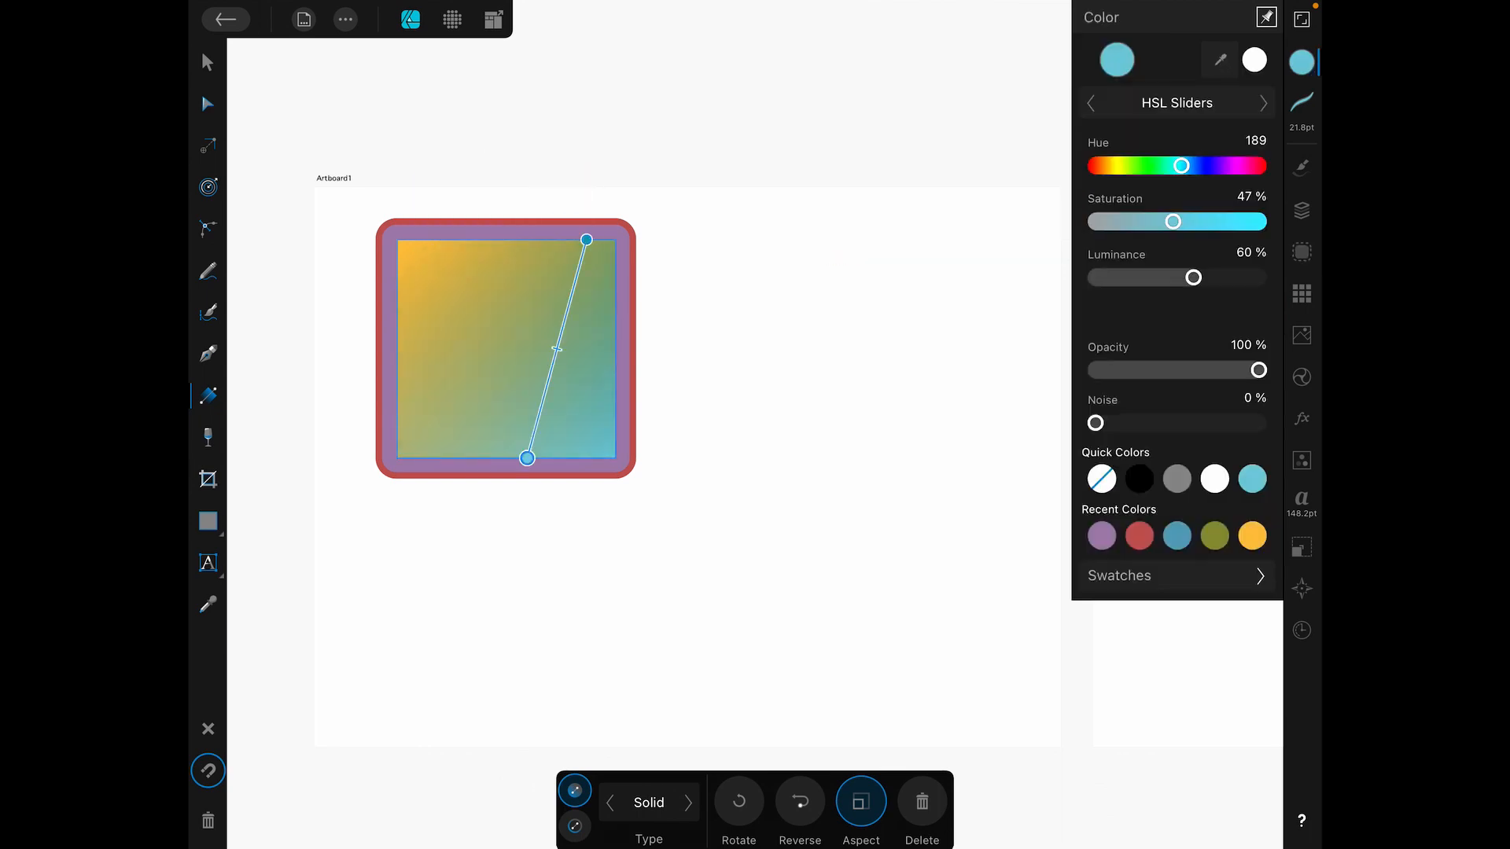
Add a third fill: a white gradient fading upward from the square's bottom edge.
{"action": "left_click_drag", "start_coordinate": [1183, 166], "coordinate": [1227, 166]}
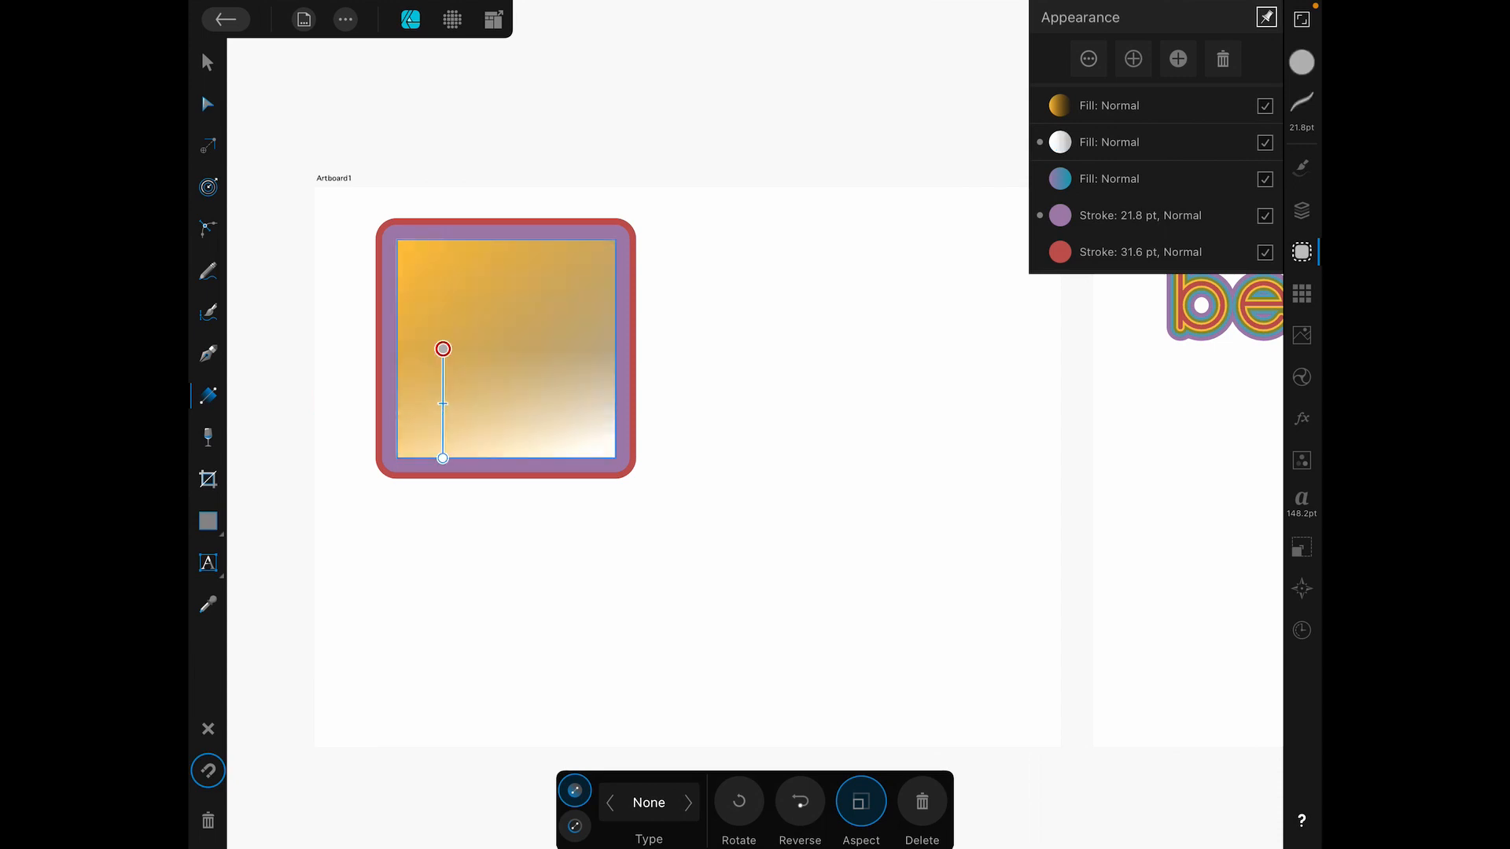
Reshape the added fill's gradient so the translucent fills blend yellow, green and pink.
{"action": "left_click_drag", "start_coordinate": [442, 348], "coordinate": [453, 239]}
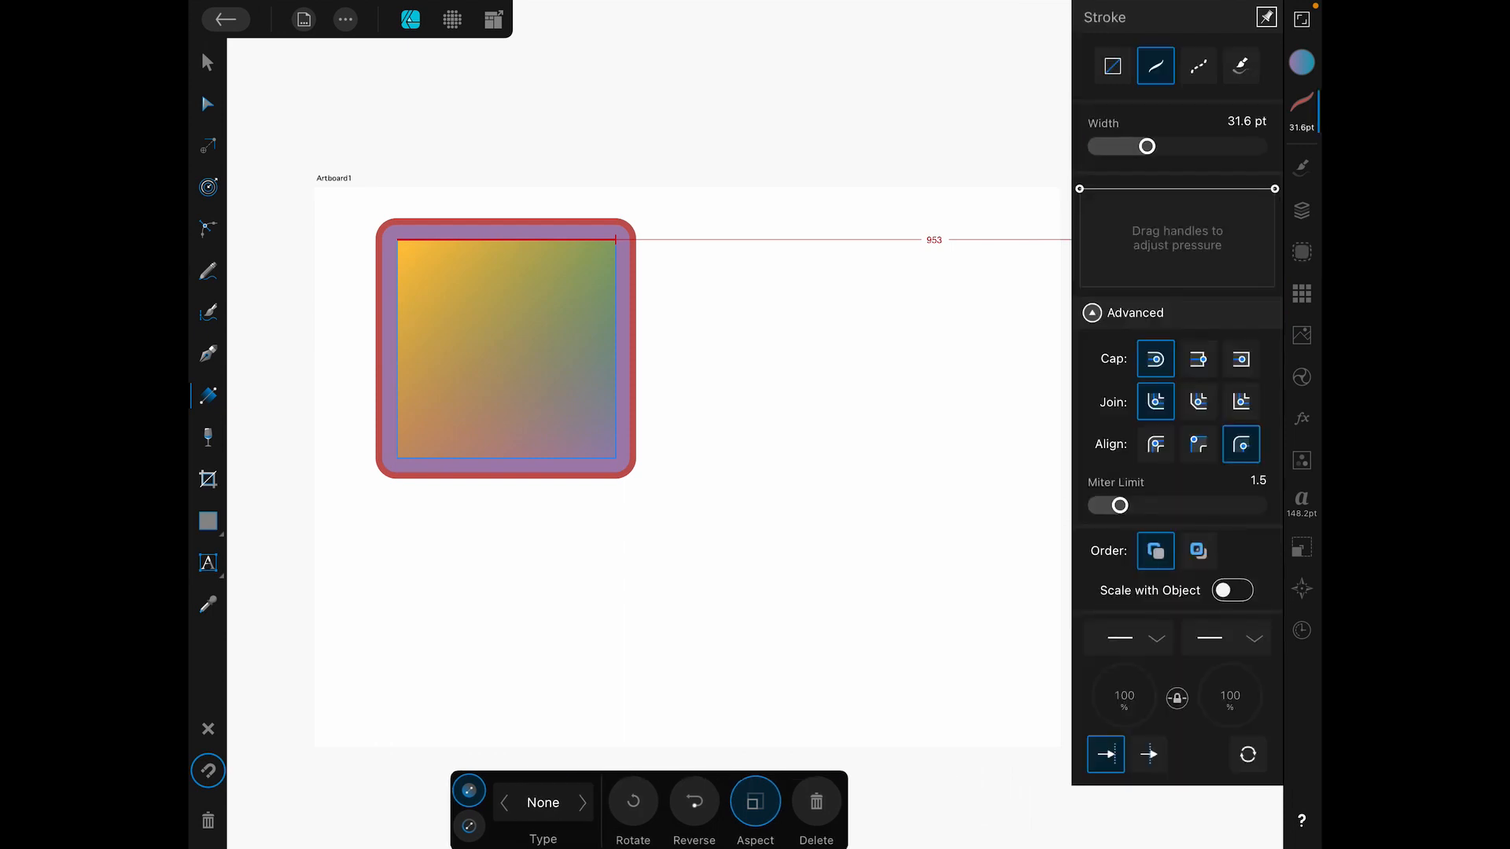
Switch the 31.6 pt red outer stroke to a dashed line style.
{"action": "left_click", "coordinate": [1198, 65]}
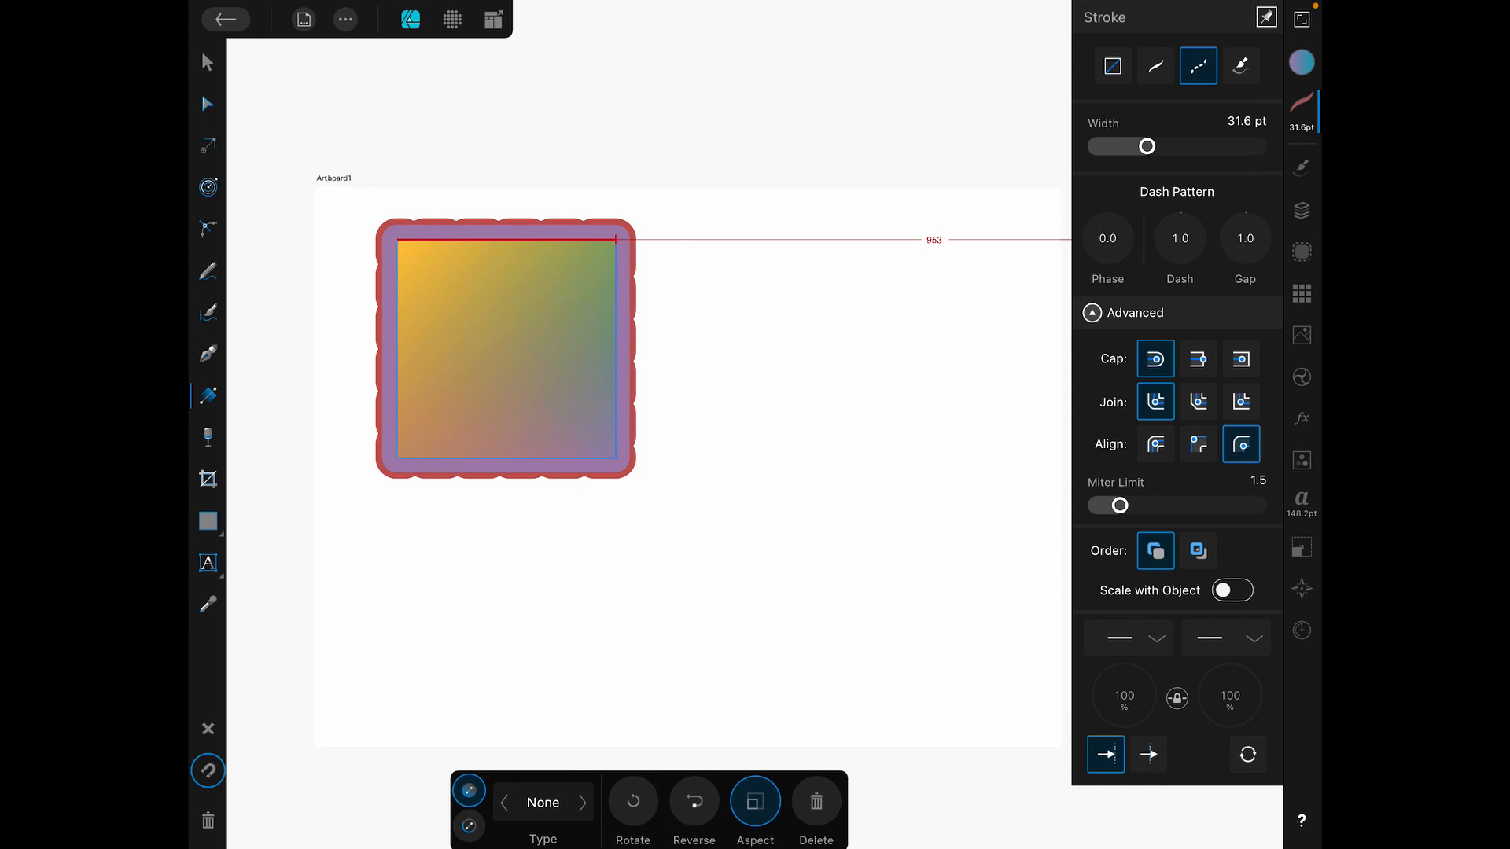